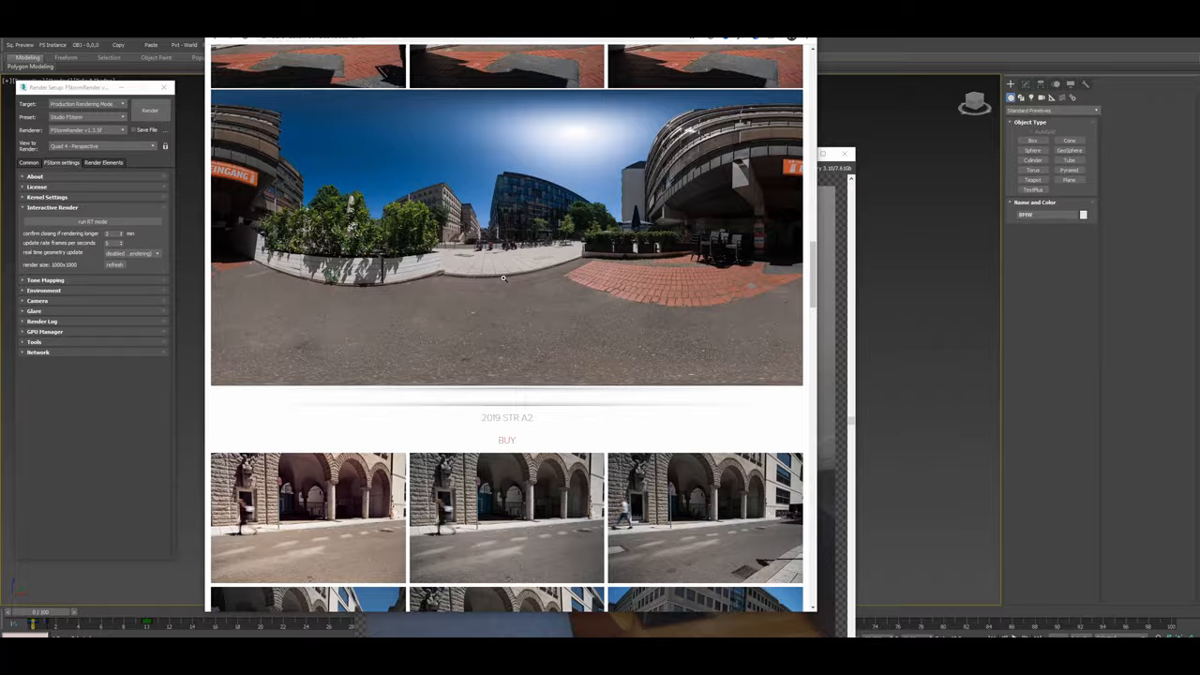
Bring up the 2019 STR A2 street panorama pack on the HDRI store page
click(150, 110)
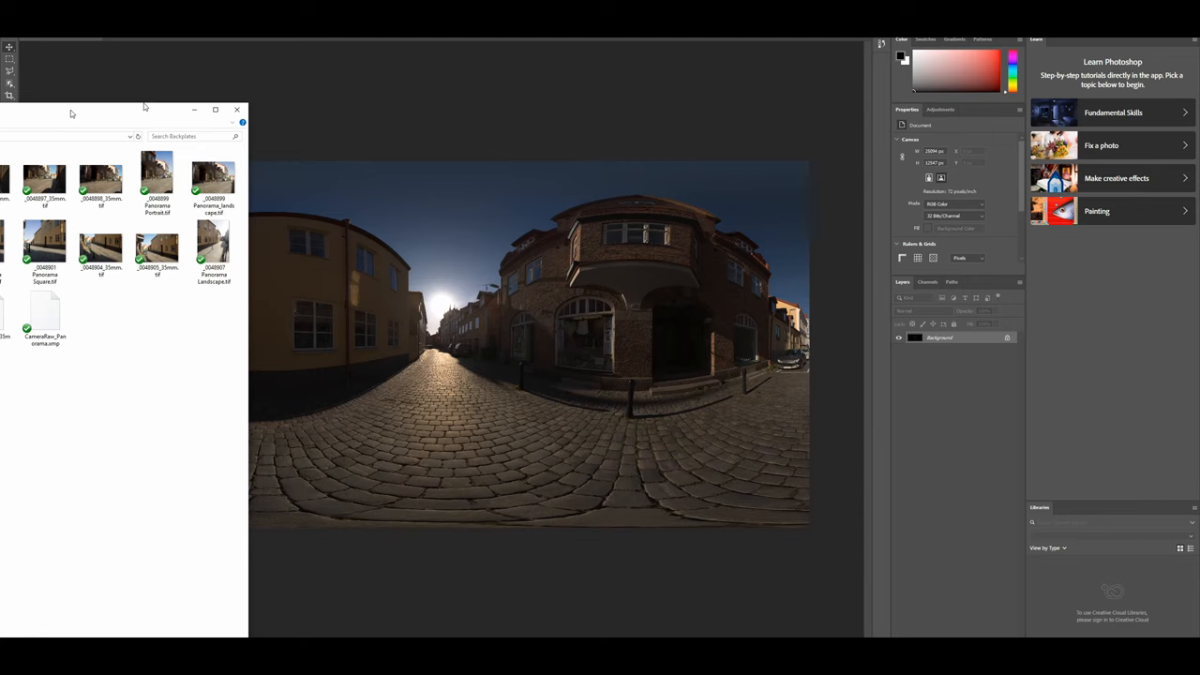
Open a backplate photo from the Backplates folder in Windows Photo Viewer
double_click(44, 179)
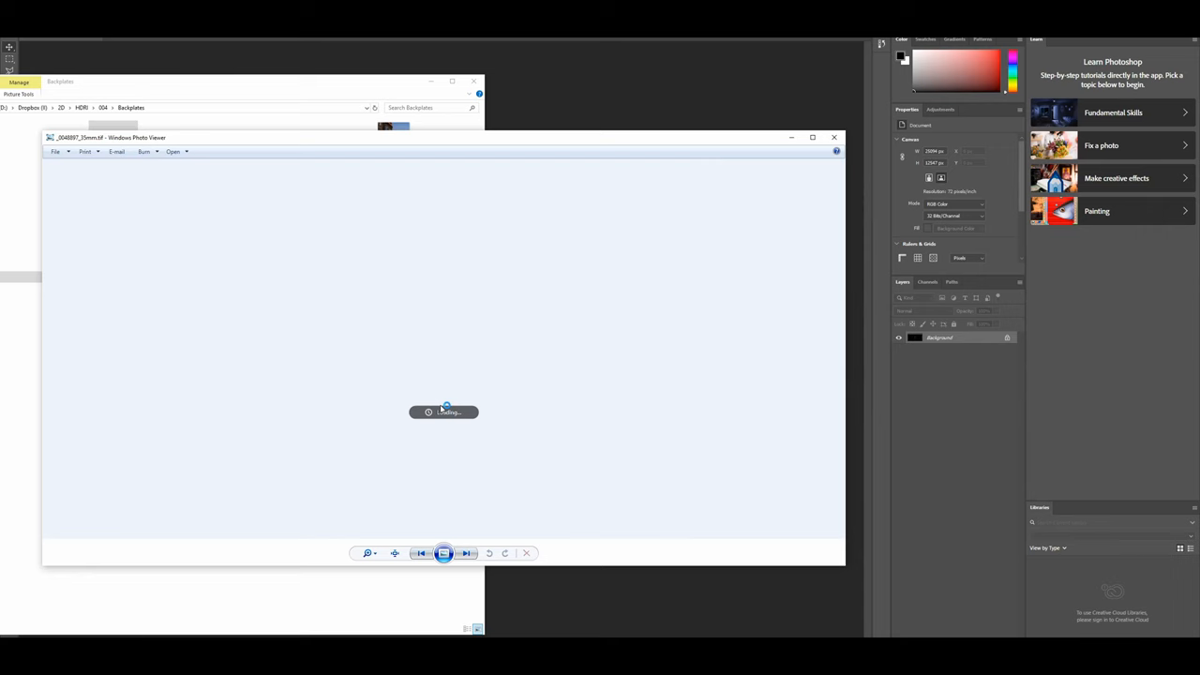
Browse forward through the sunlit cobblestone street backplate photos
click(467, 553)
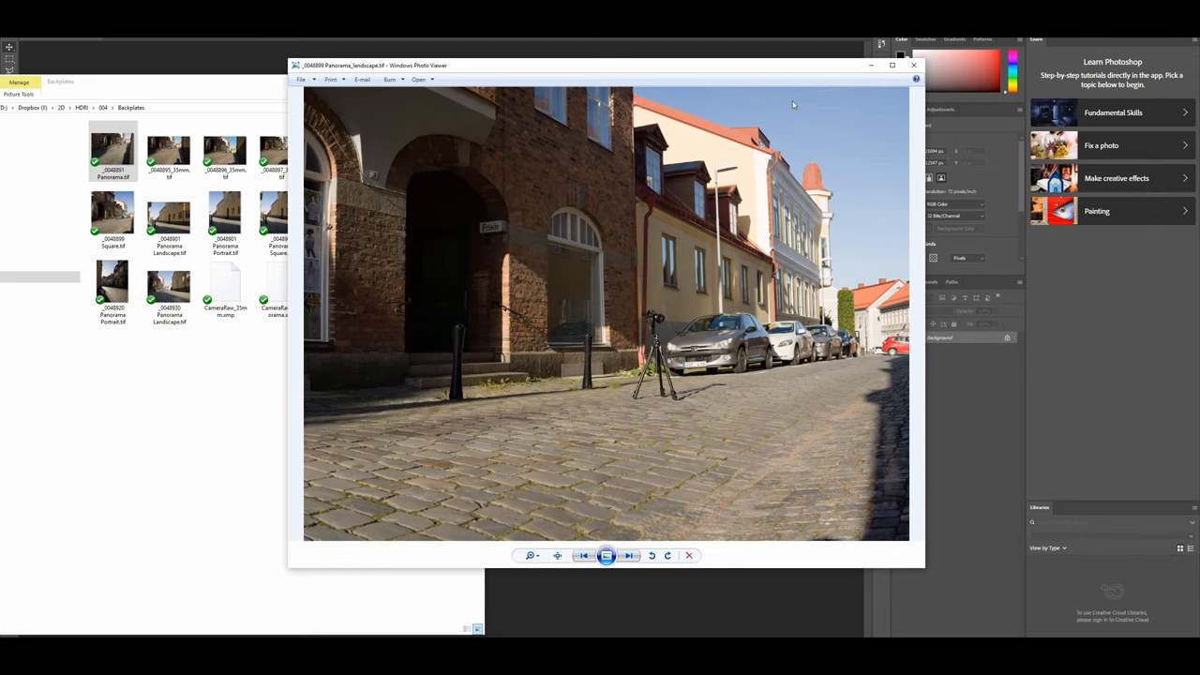
click(629, 555)
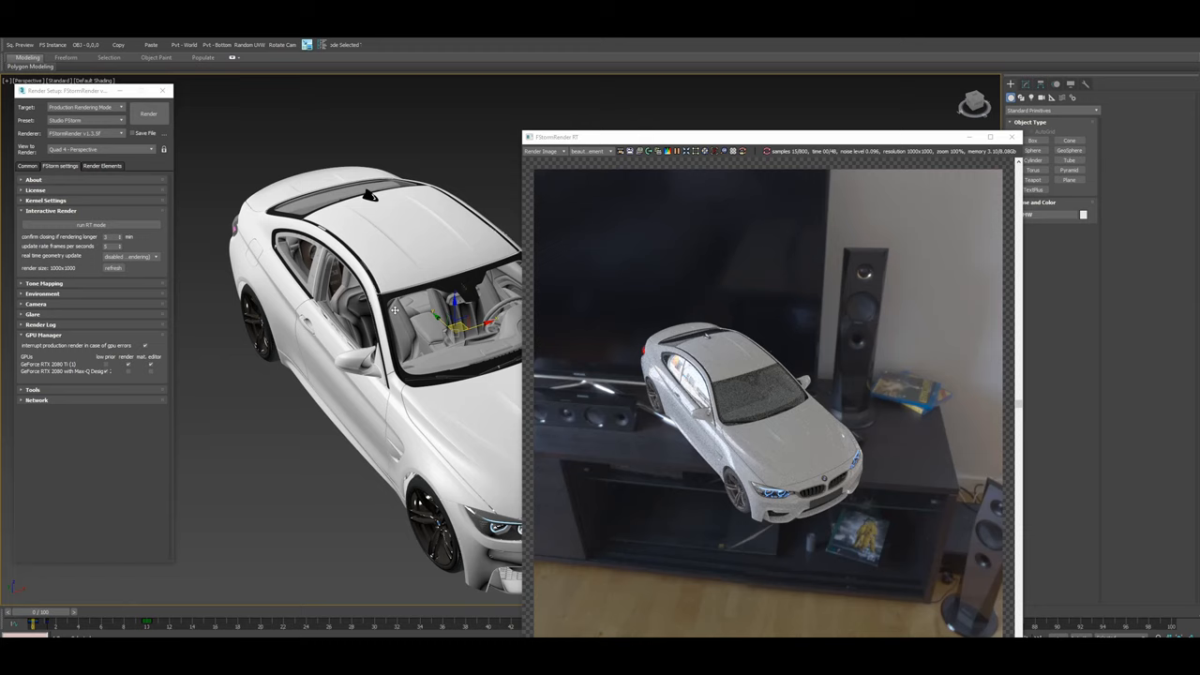
Orbit the Perspective view to show the BMW side-on, then close Render Setup
drag(376, 375, 403, 262)
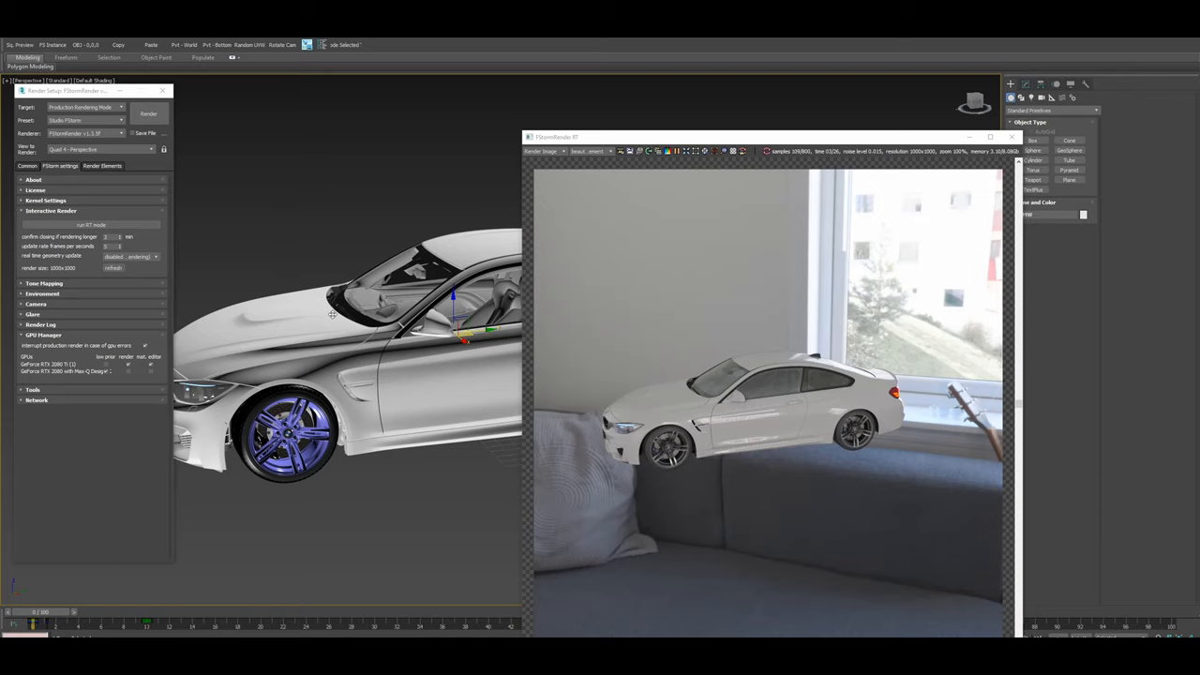
click(162, 90)
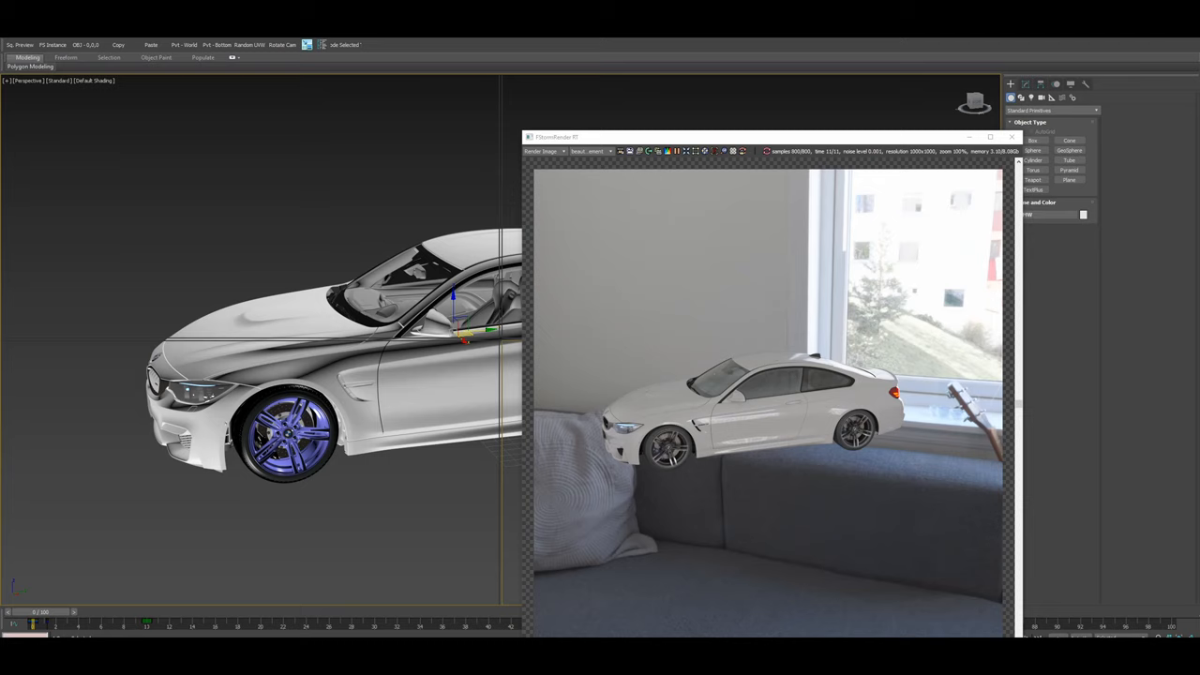
Close the FStorm RT interactive render preview window
click(1012, 137)
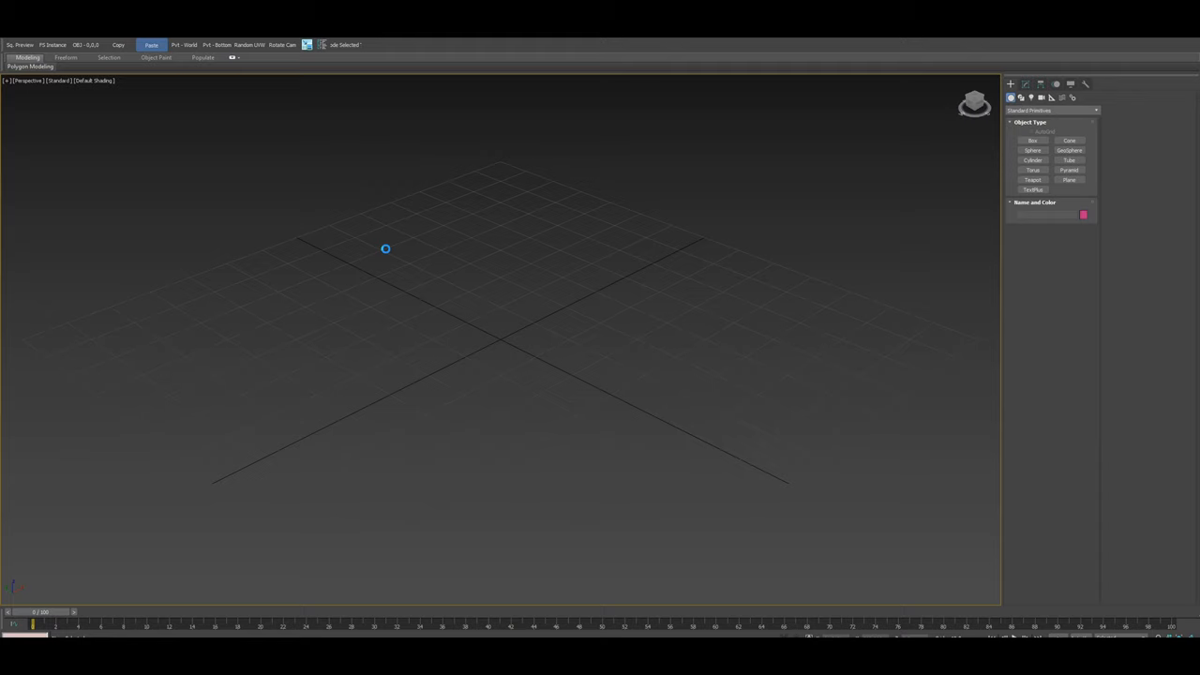
mouse_move(520, 356)
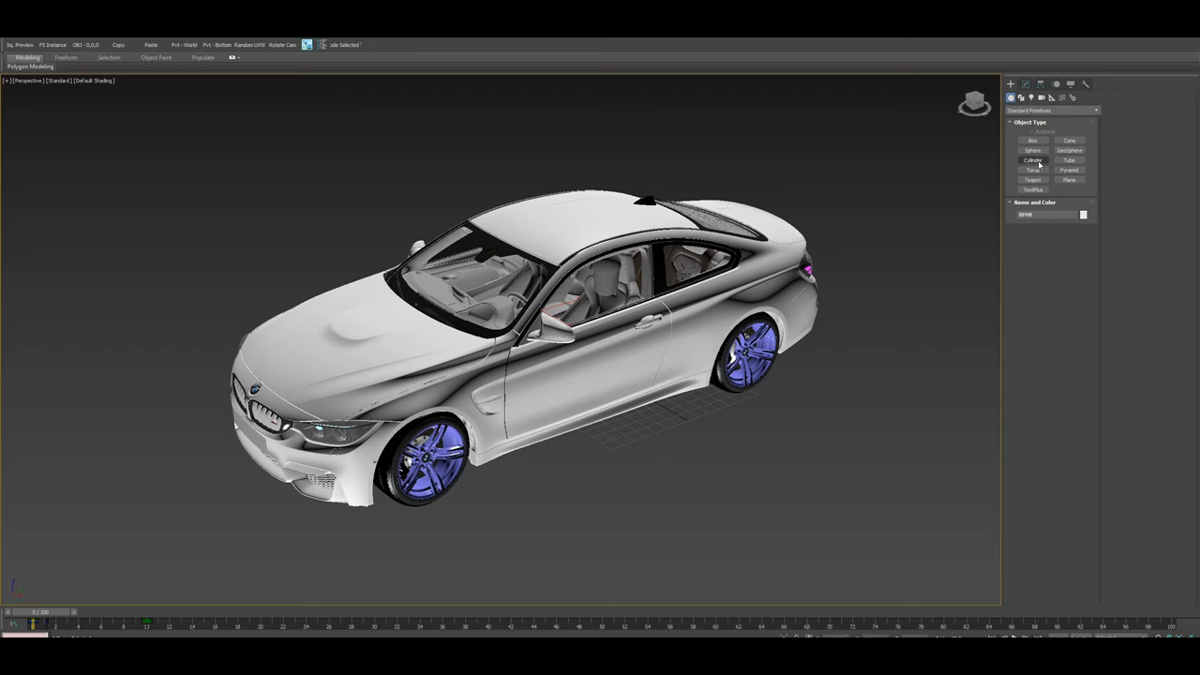
Create a large sphere and bring up the FStorm RT background settings
click(1033, 151)
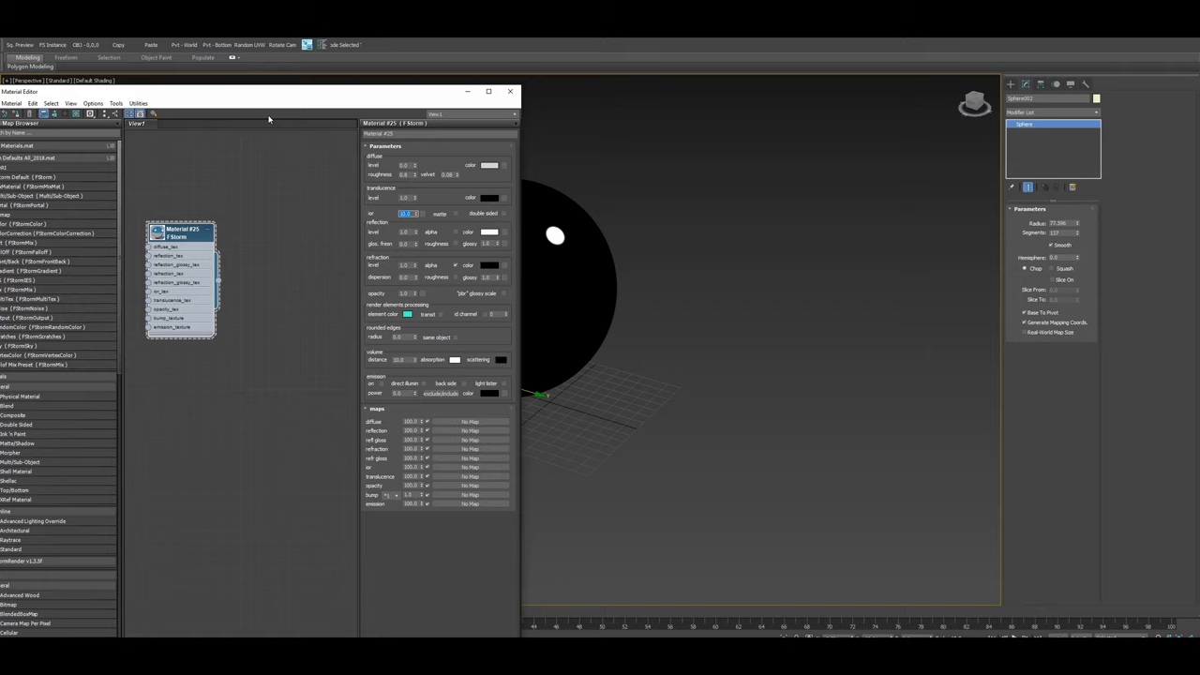
click(510, 91)
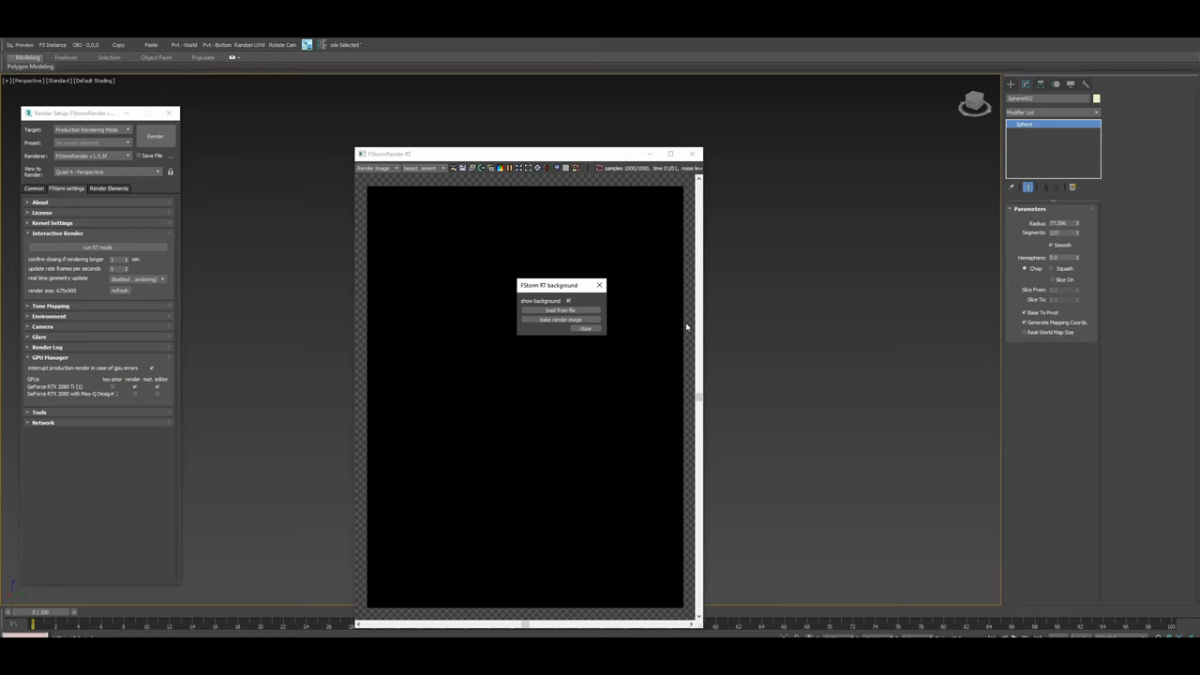
Load _0048920 Panorama Portrait.tif as the FStorm RT background and enable Show background
click(586, 327)
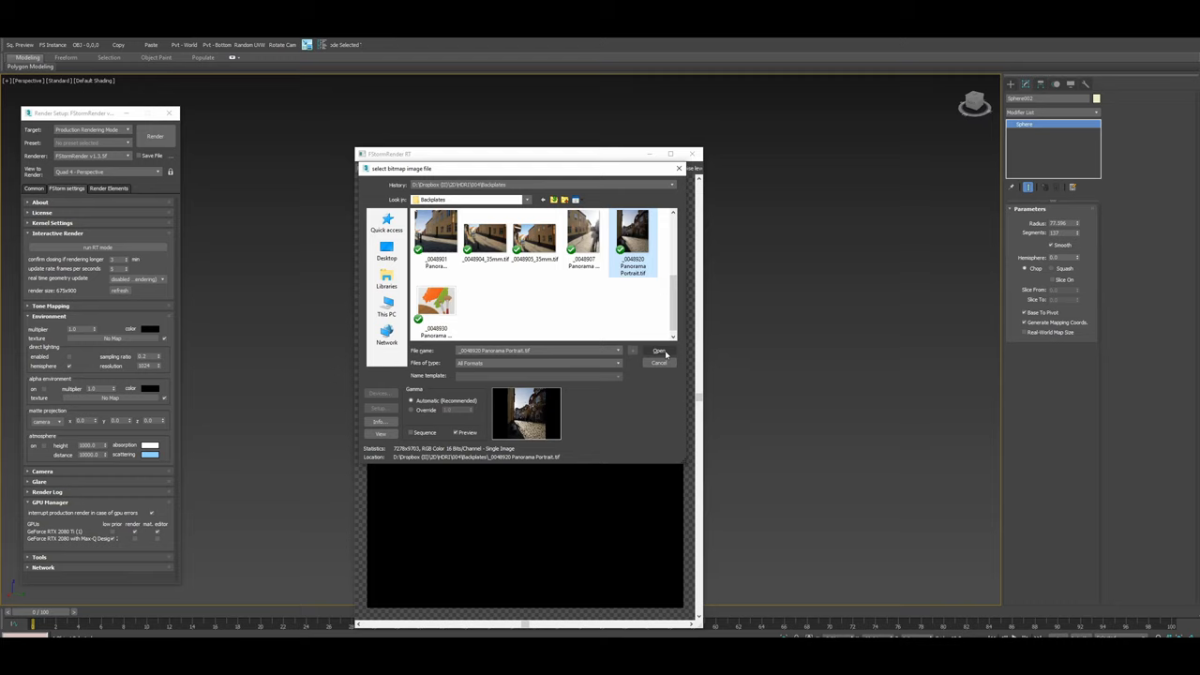
click(659, 351)
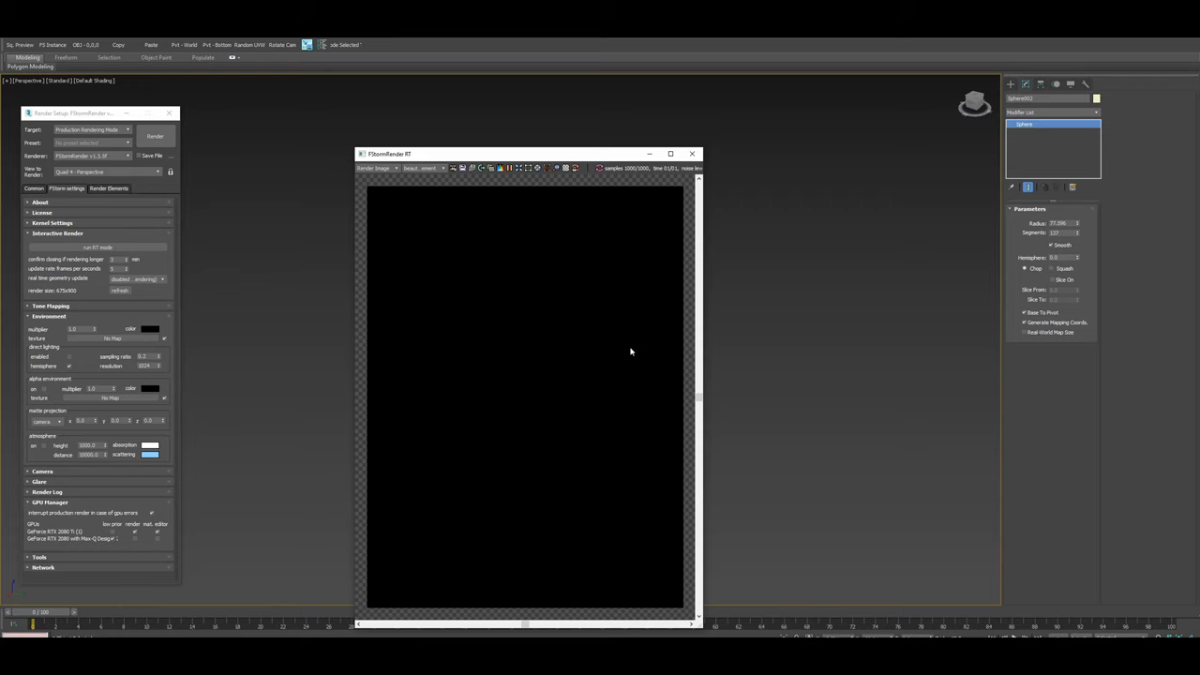
click(52, 223)
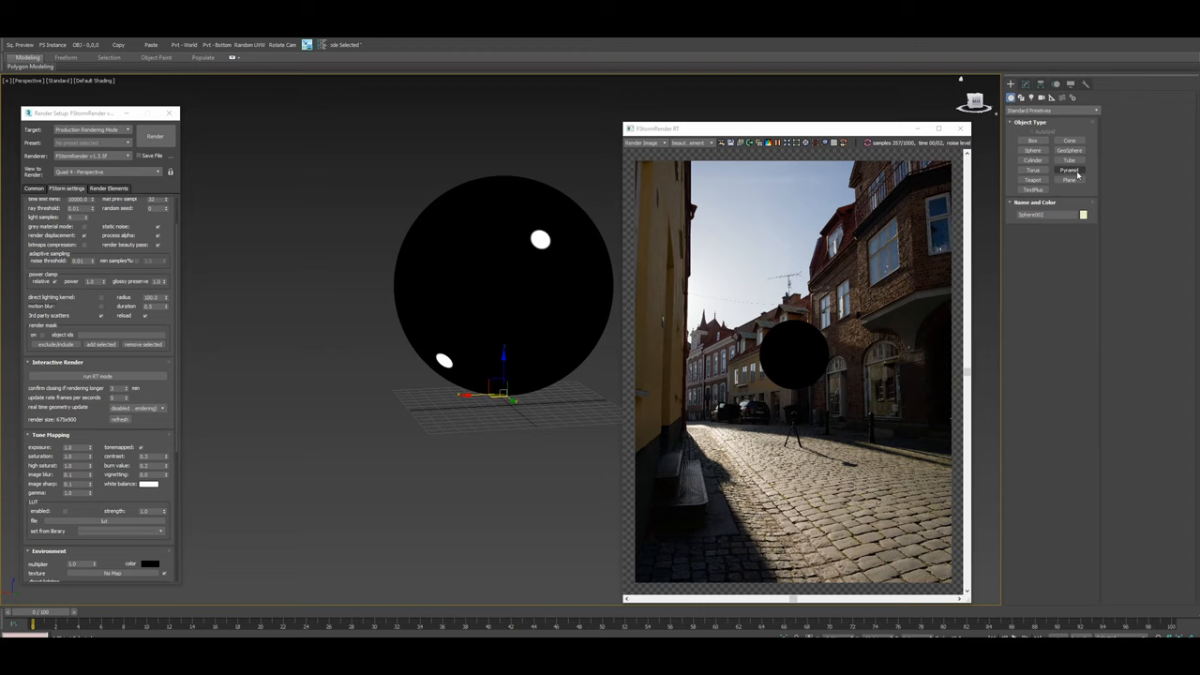
Set the panorama portrait backplate as viewport background, matched to rendering output
click(1070, 179)
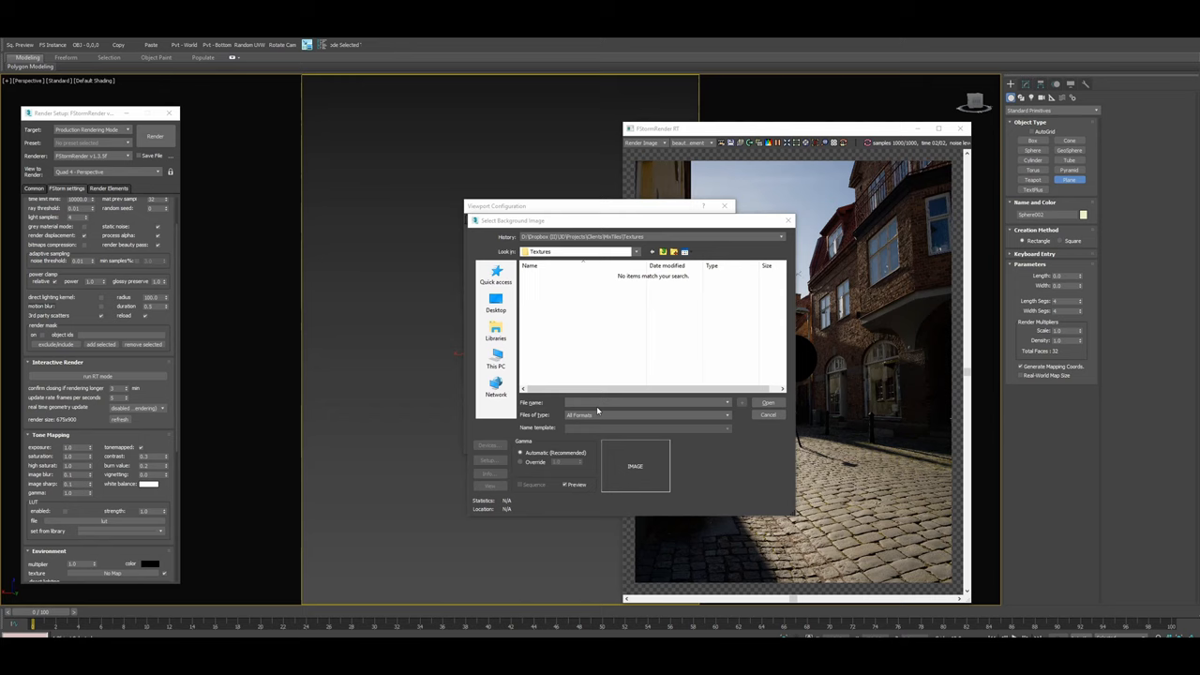
click(768, 402)
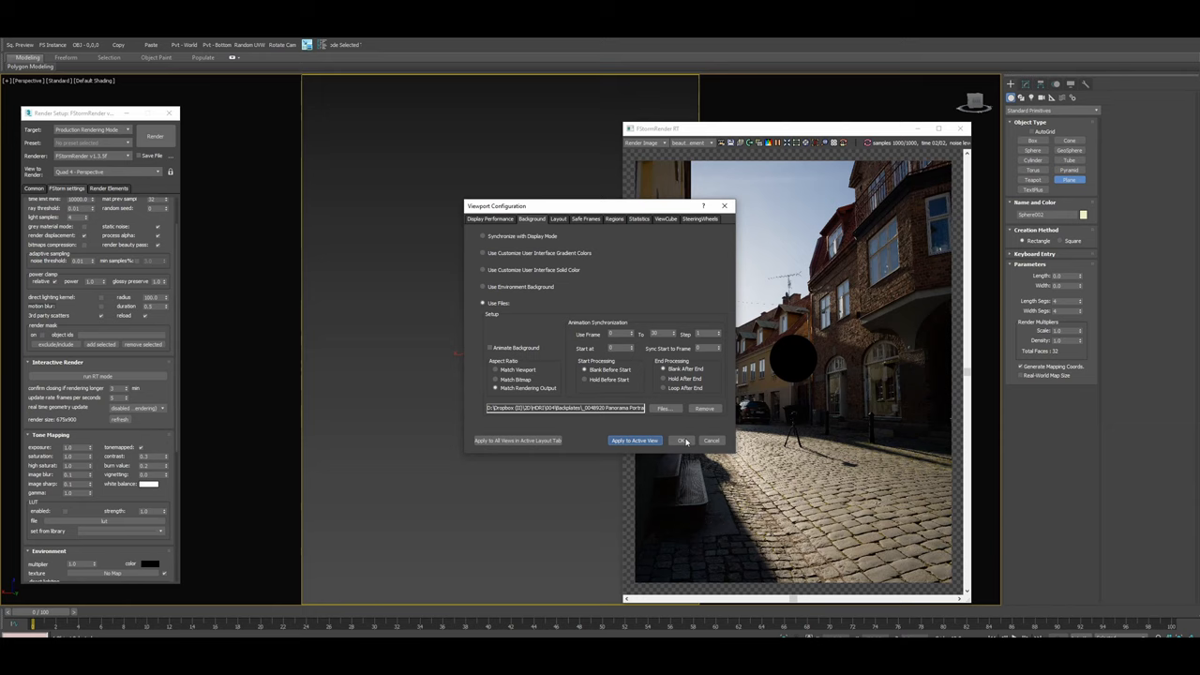
click(683, 439)
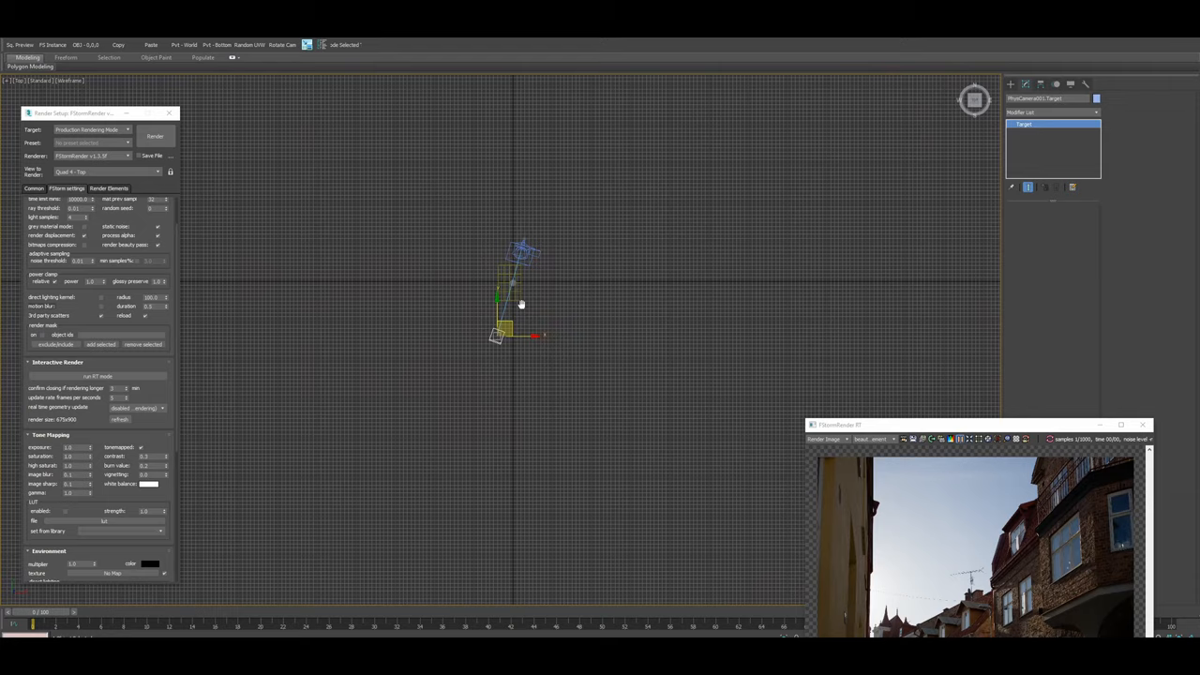
Place a physical camera and its target in the Top viewport
drag(513, 300, 569, 248)
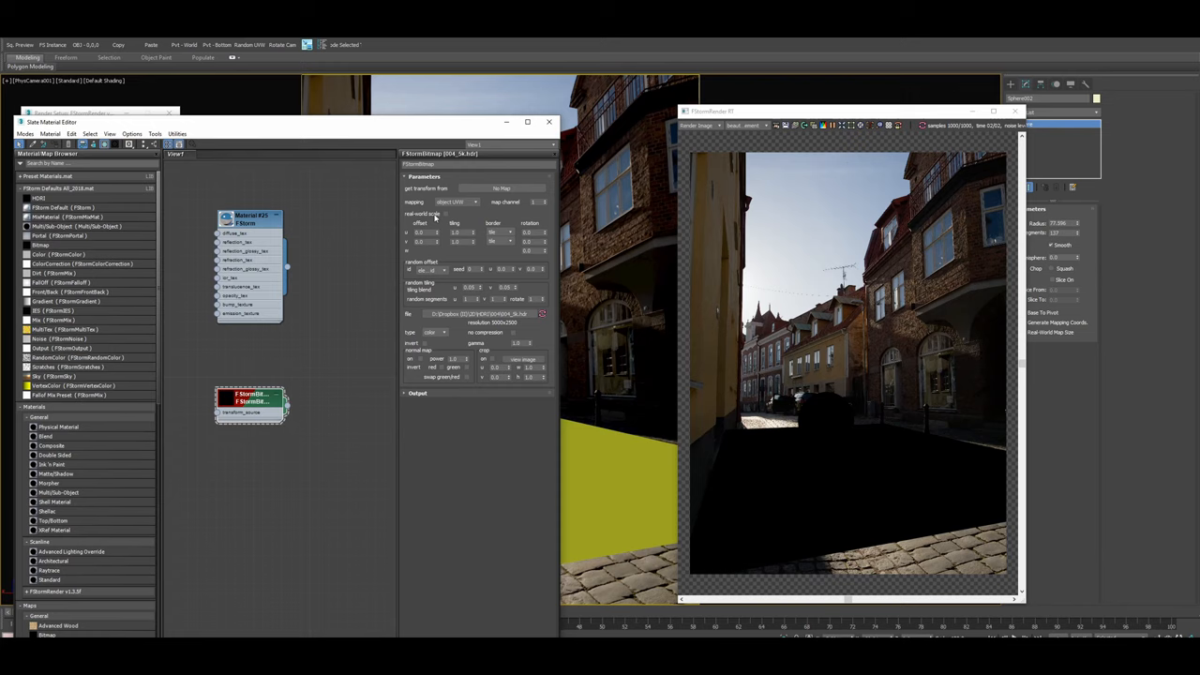
Load 004_5k.hdr into an FStormBitmap with spherical environment mapping
click(453, 202)
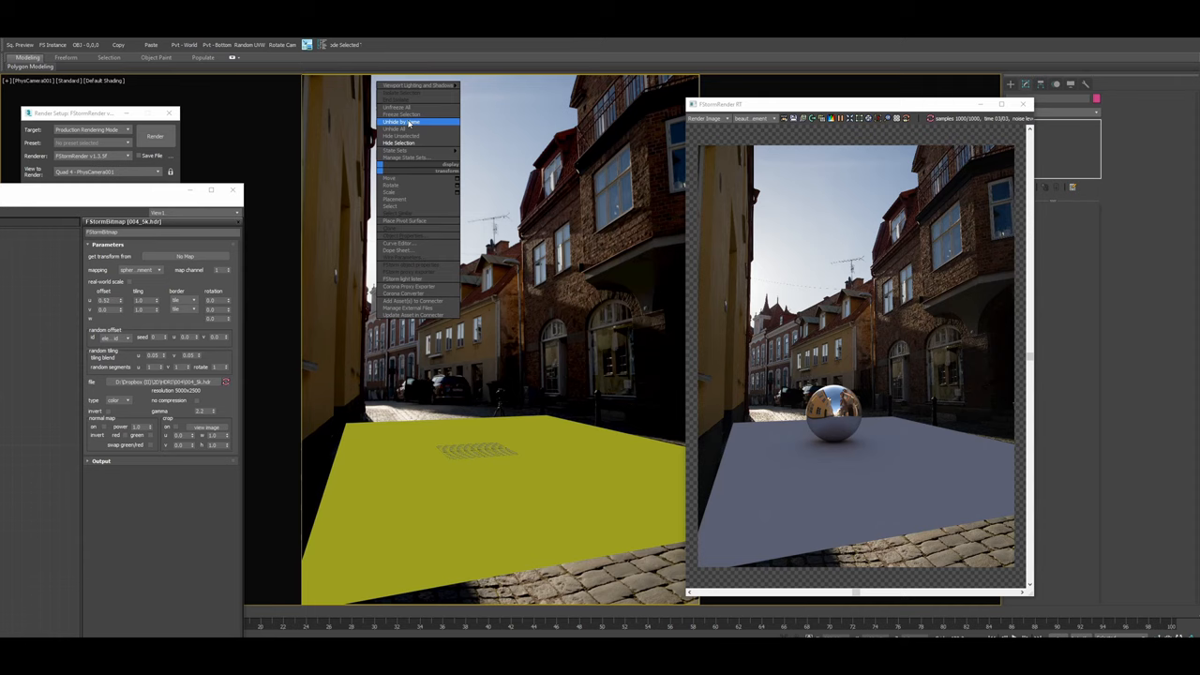
Unhide the white BMW objects by name from the hidden-objects list
click(400, 122)
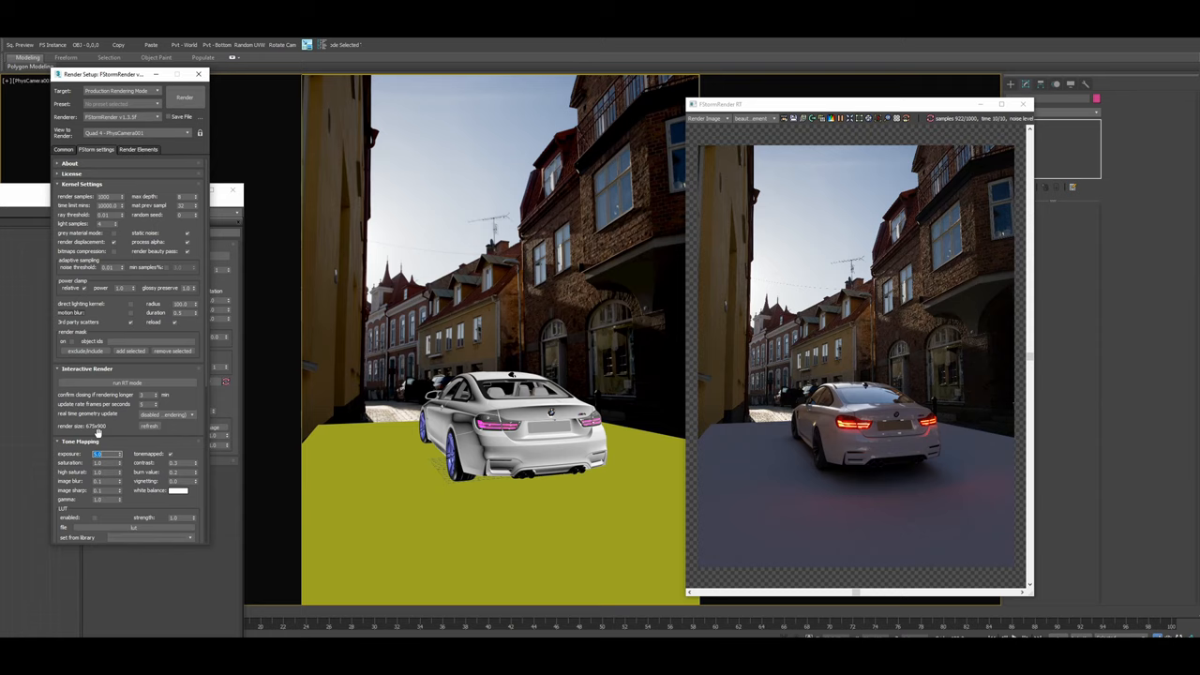
scroll(down, 3)
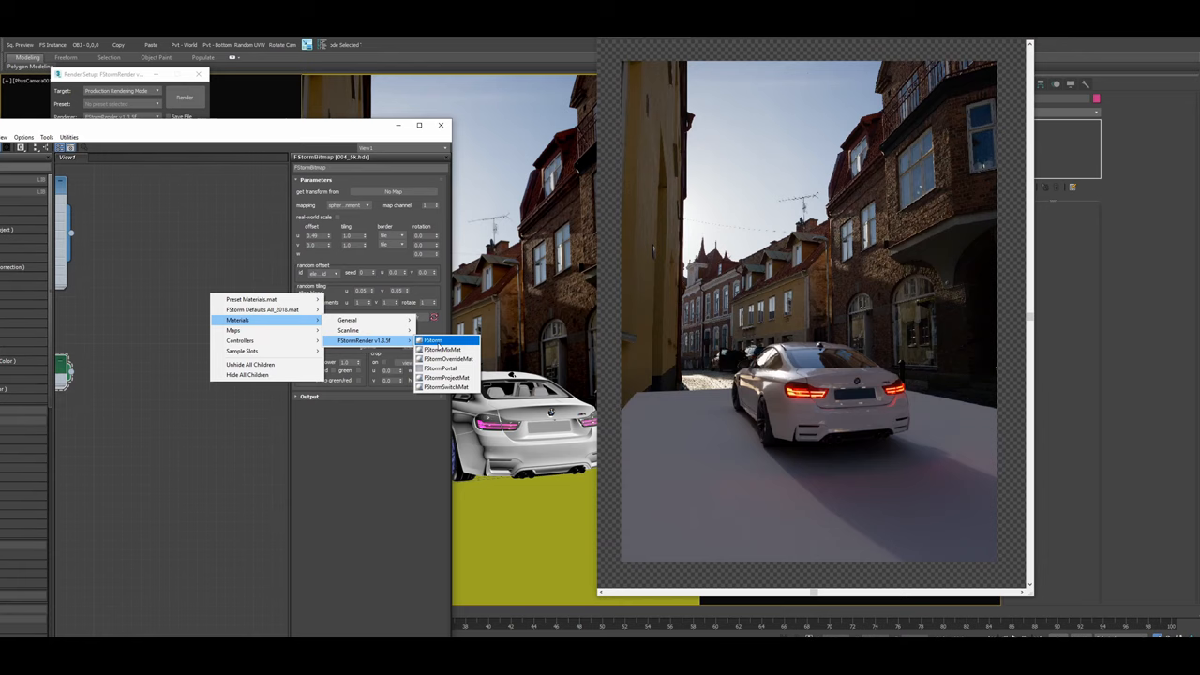
Create a new FStorm material node in the Slate Material Editor
click(432, 340)
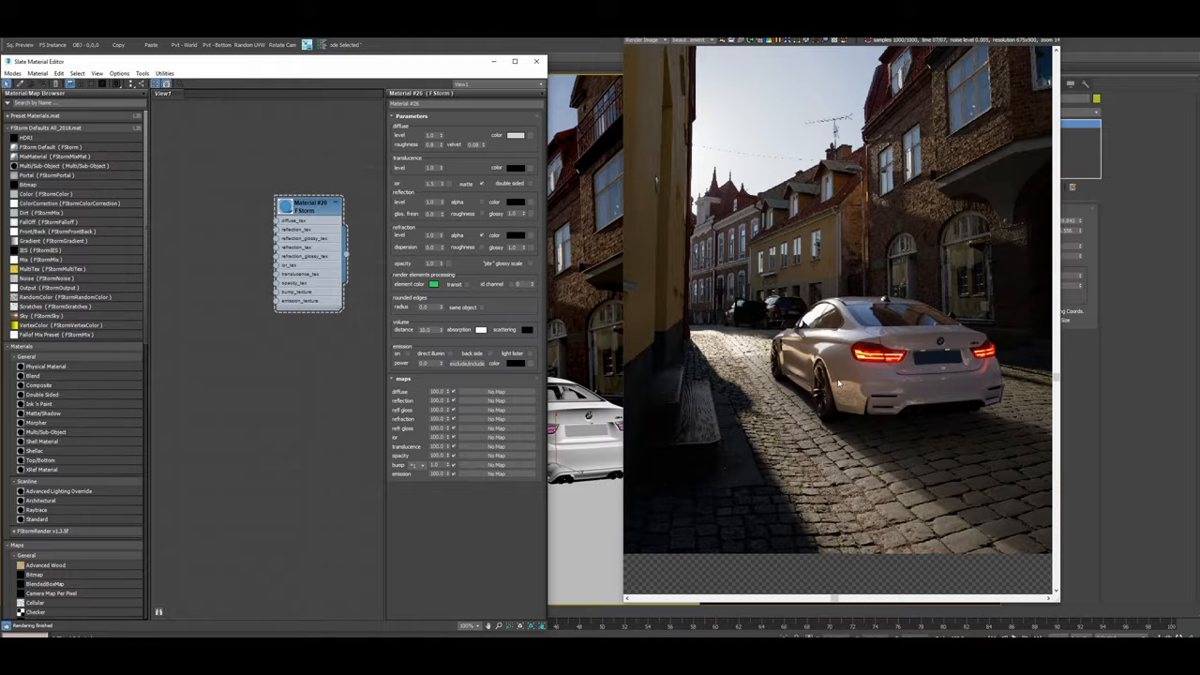
Move the Material #26 node into a tidier position in the node view
drag(309, 203, 295, 234)
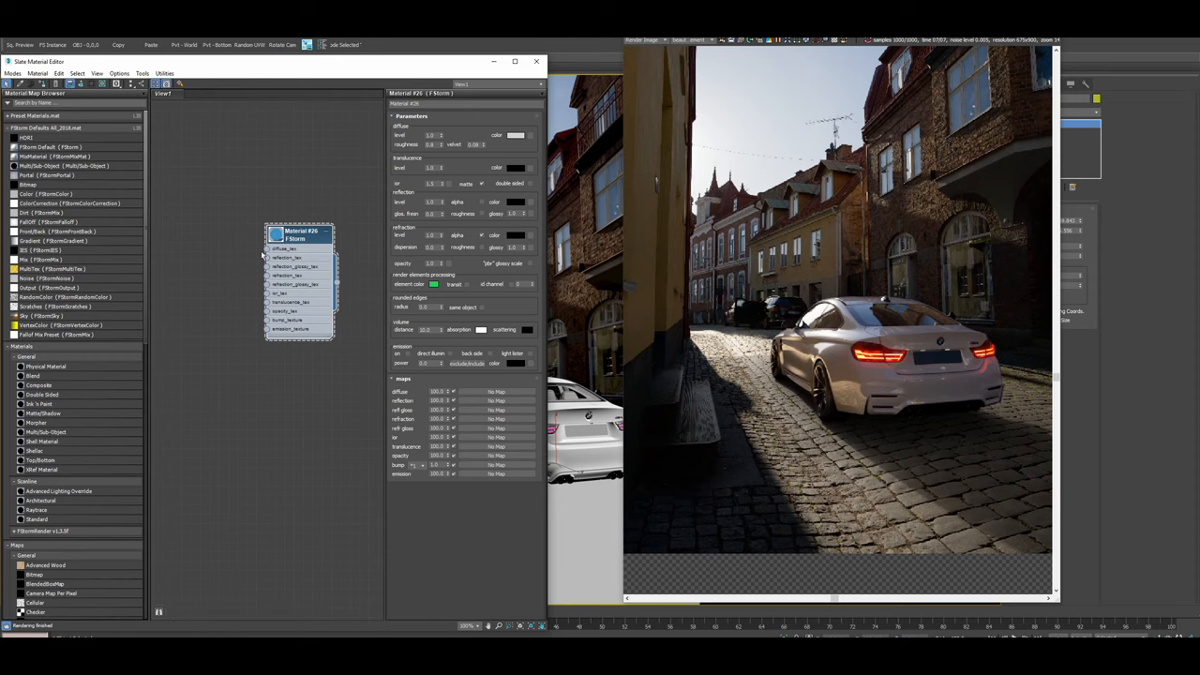
drag(300, 232, 352, 241)
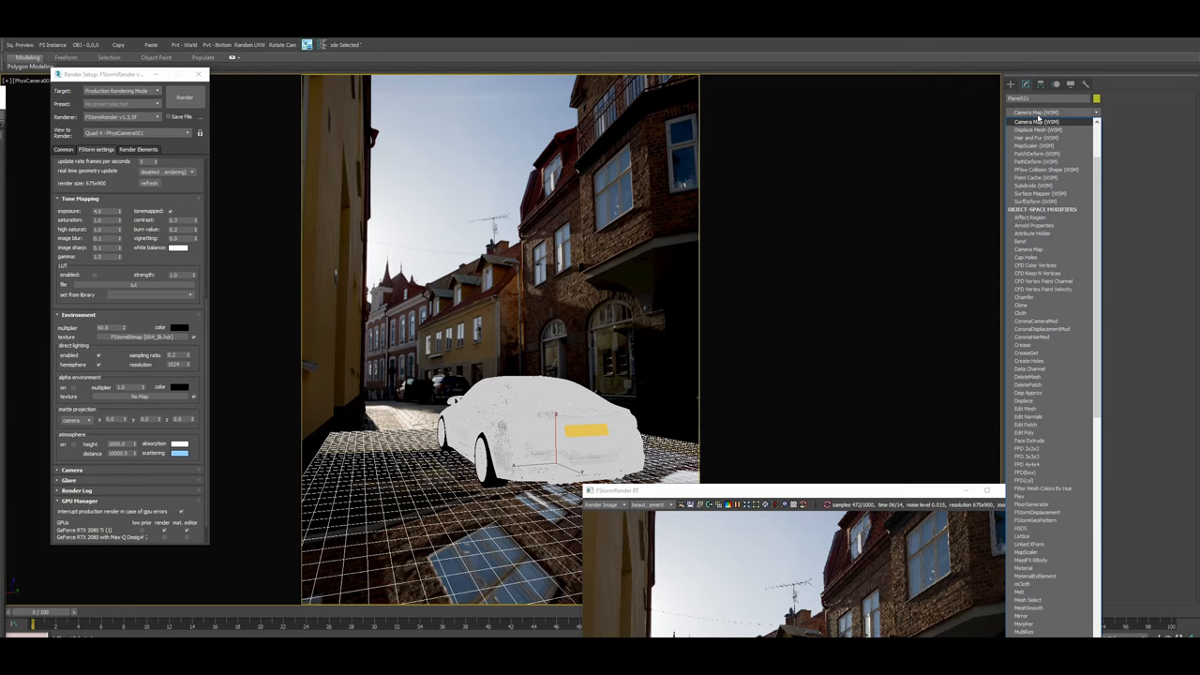
mouse_move(1041, 249)
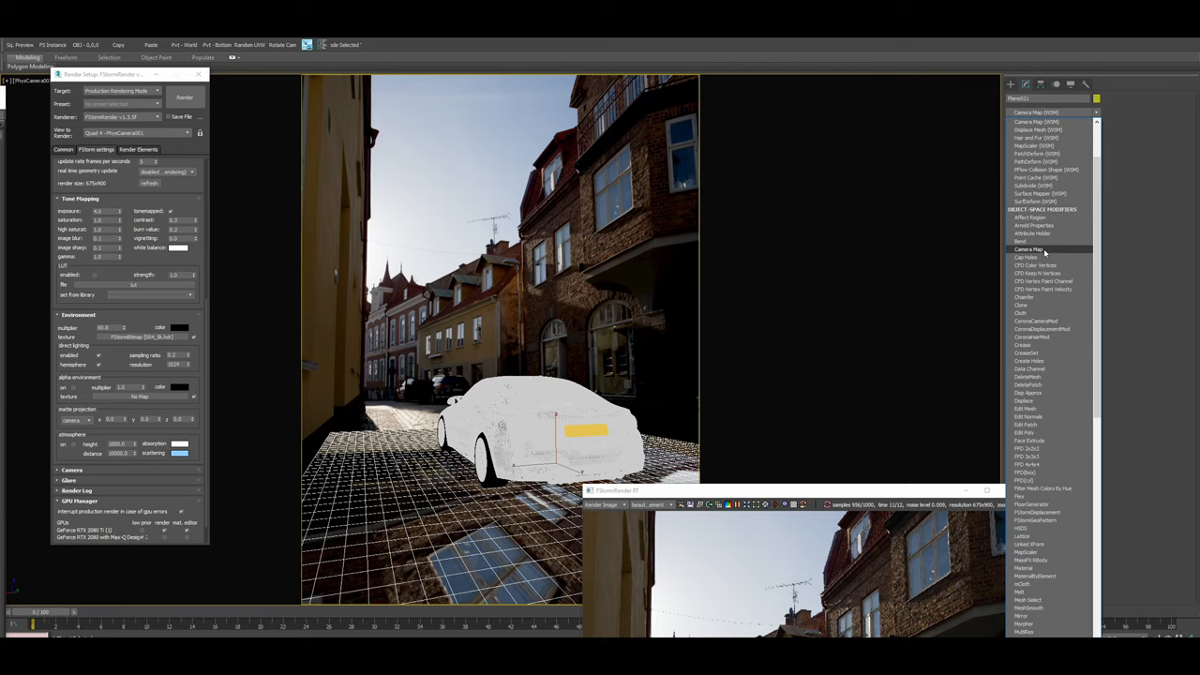
Apply a Camera Map modifier to Plane01 from the Modifier List
click(1029, 250)
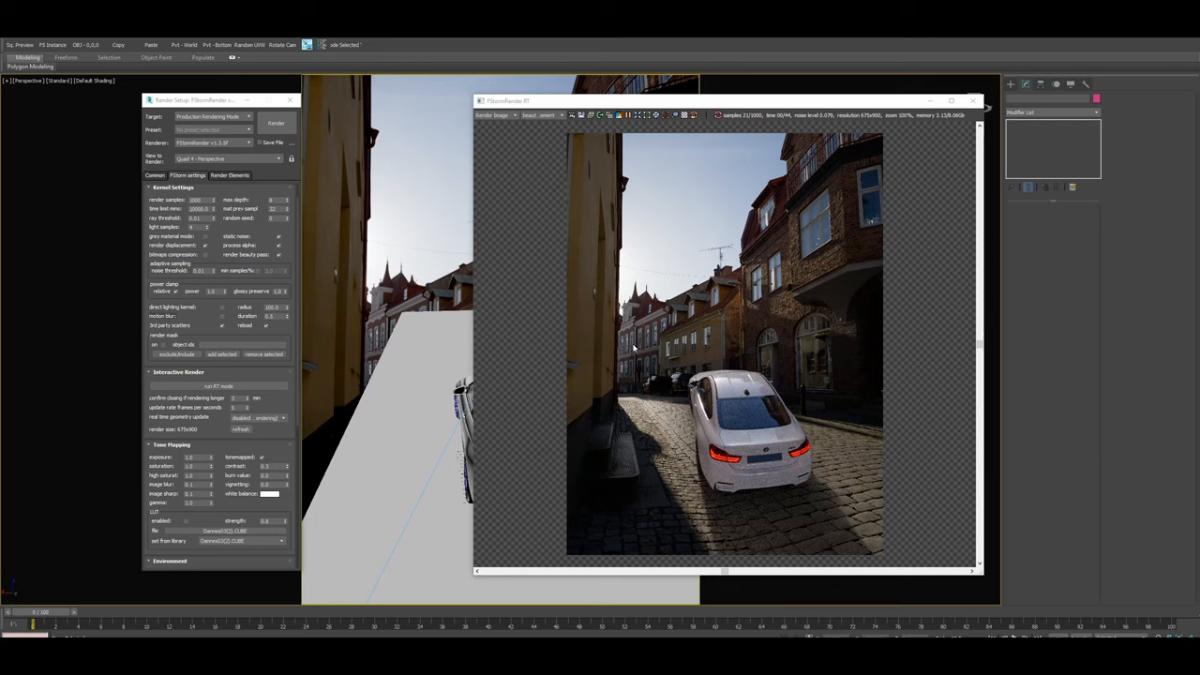
Load Dannes03(2).CUBE as the tone mapping LUT at 0.8 strength
click(197, 227)
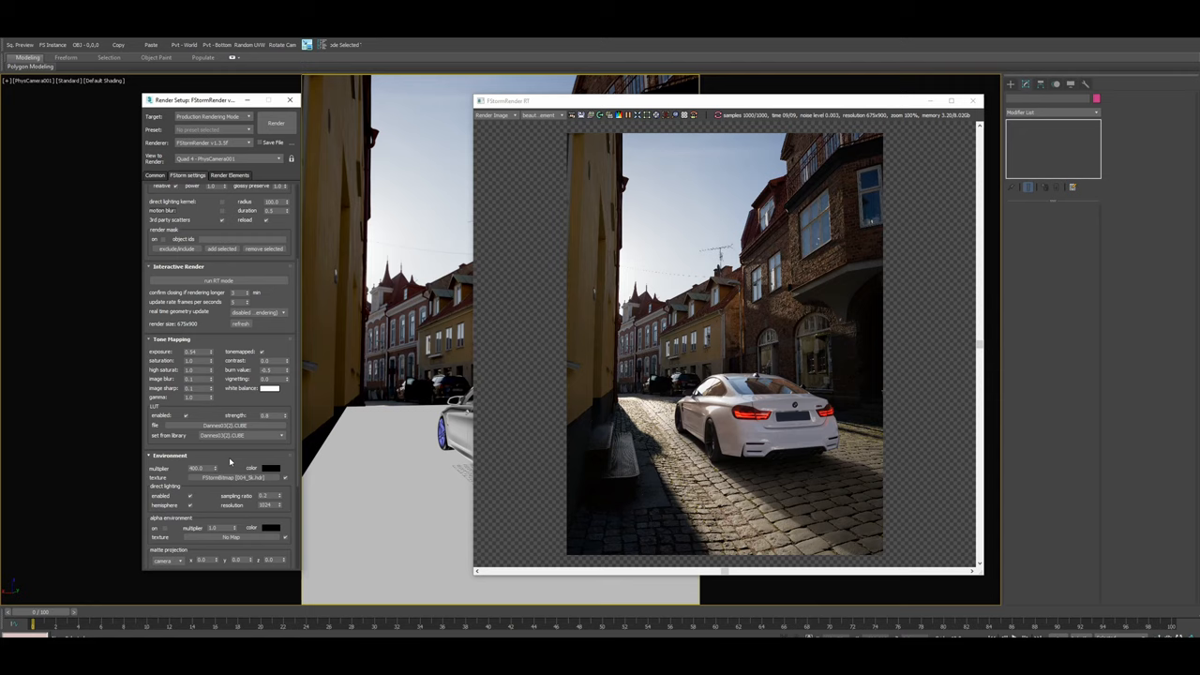
Select the Environment multiplier value to enter a new brightness
triple_click(195, 352)
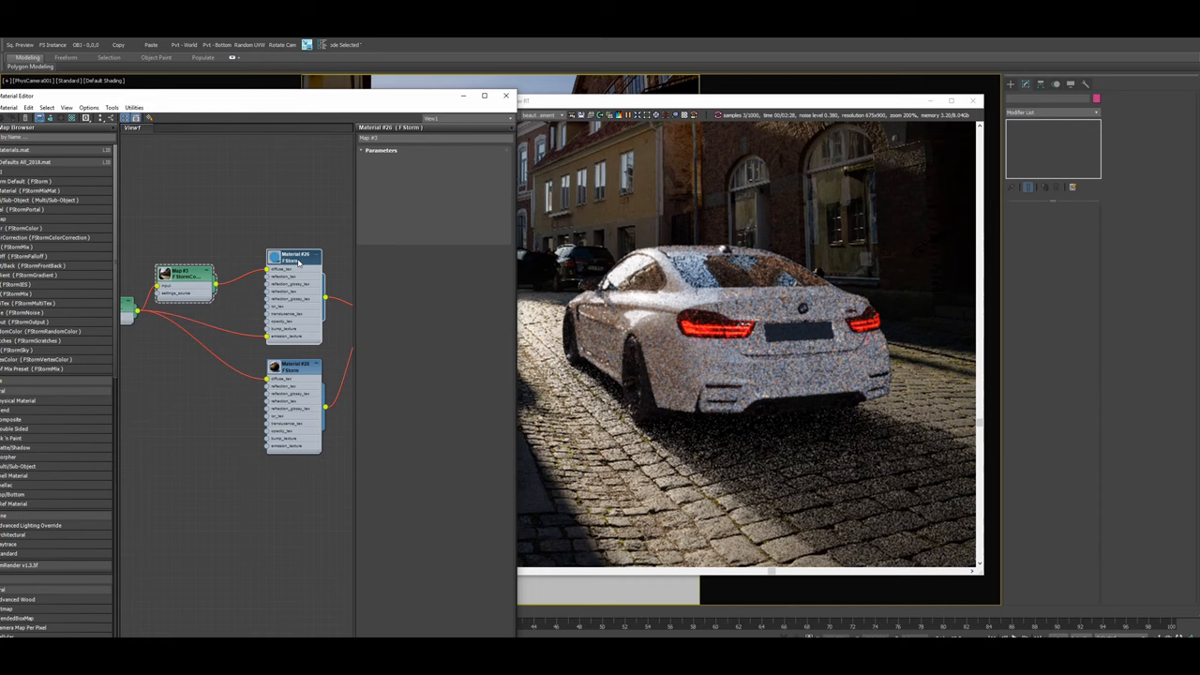
Inspect the parameters of Material #26 and then Material #28
click(293, 258)
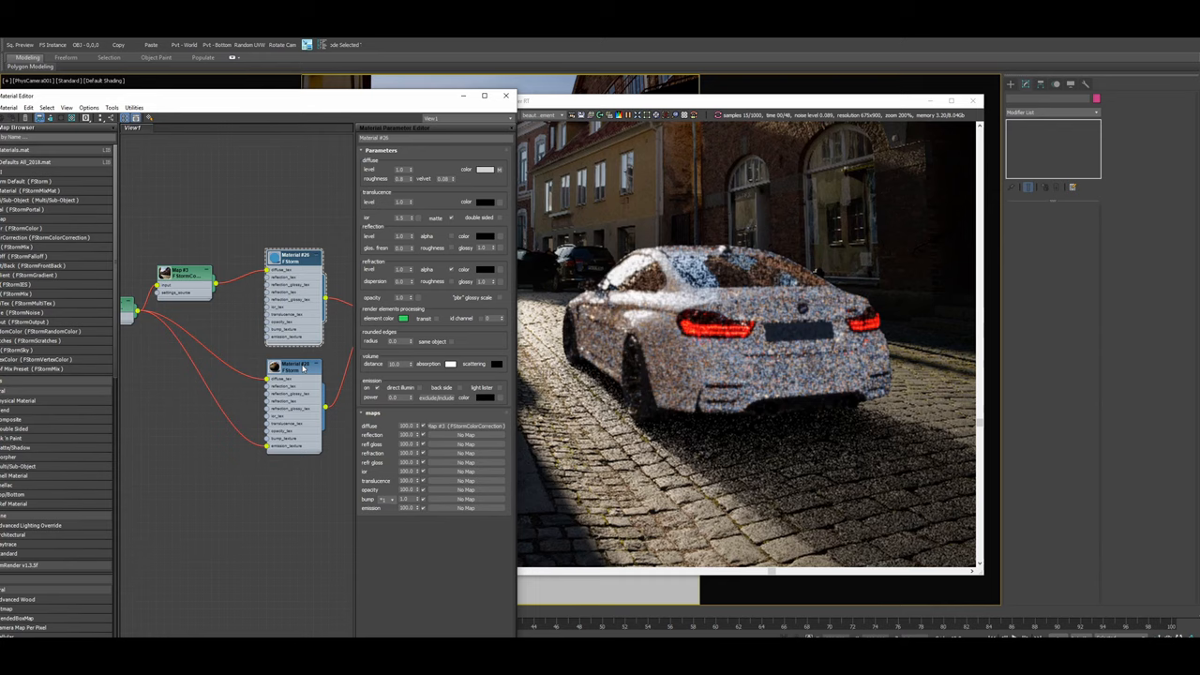
click(296, 365)
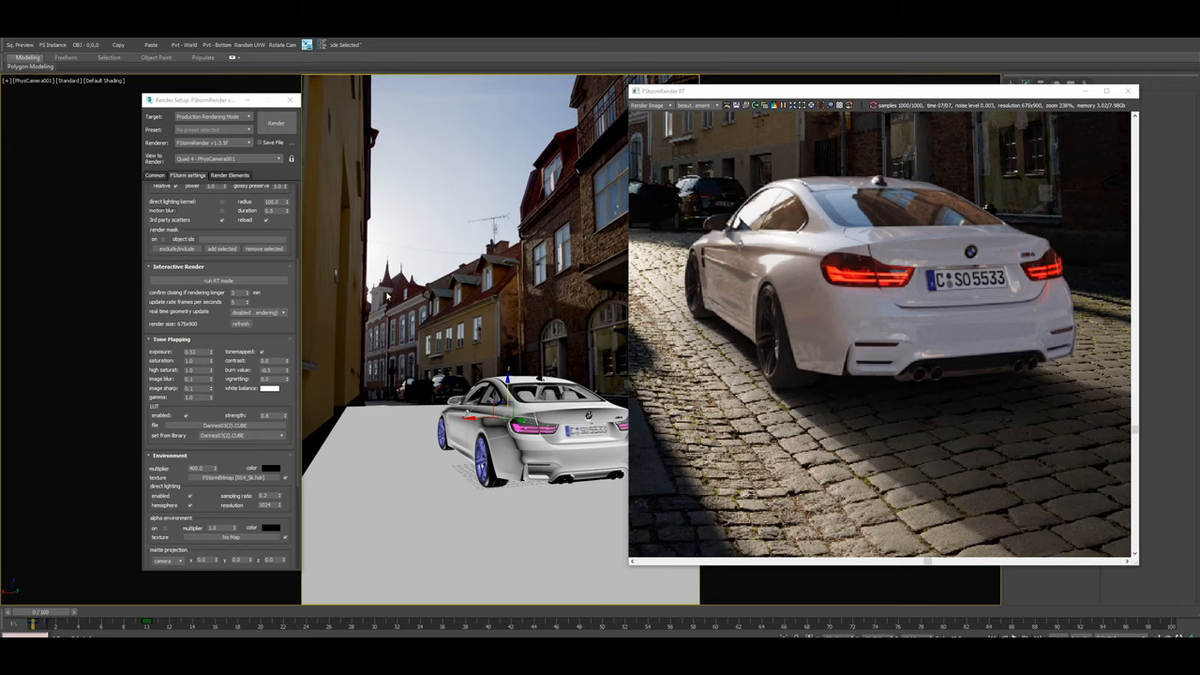
Enter the dark FStormMix colour value and confirm it in the colour picker
triple_click(192, 351)
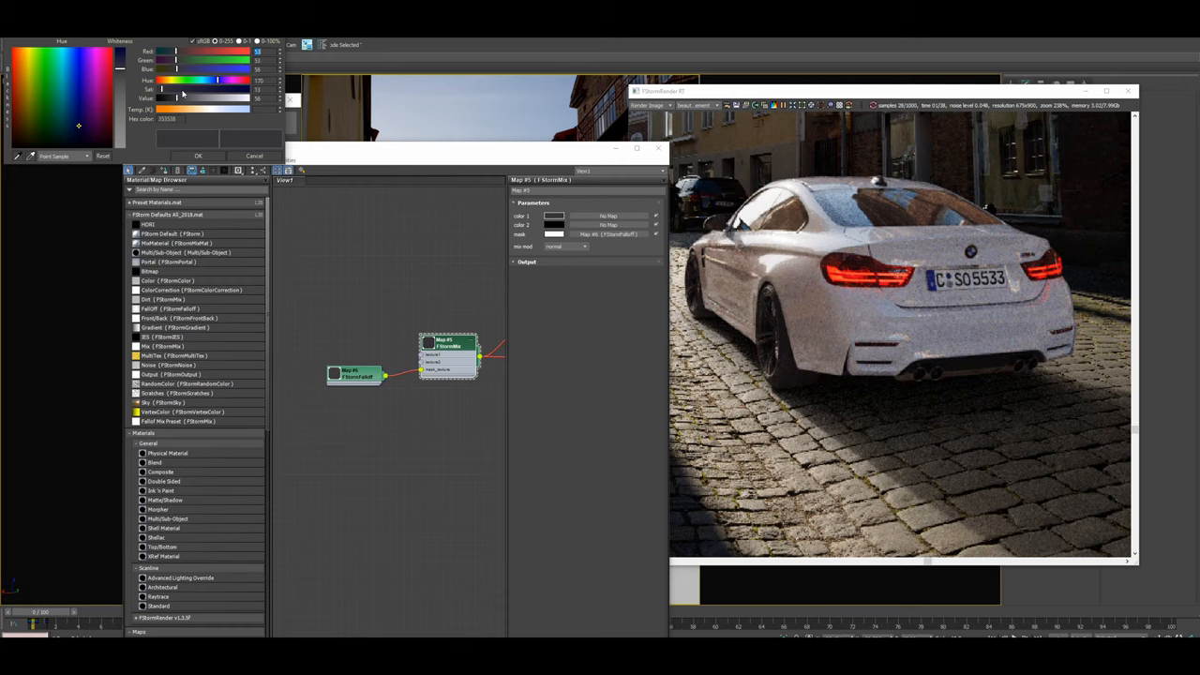
click(198, 156)
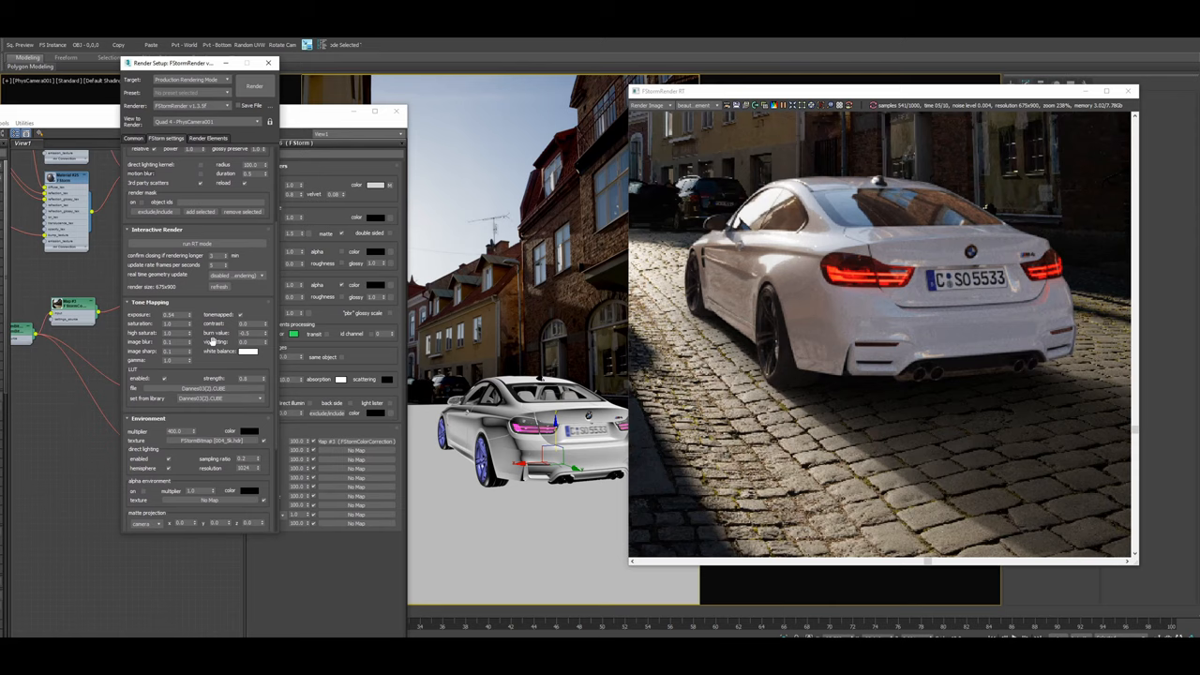
triple_click(248, 378)
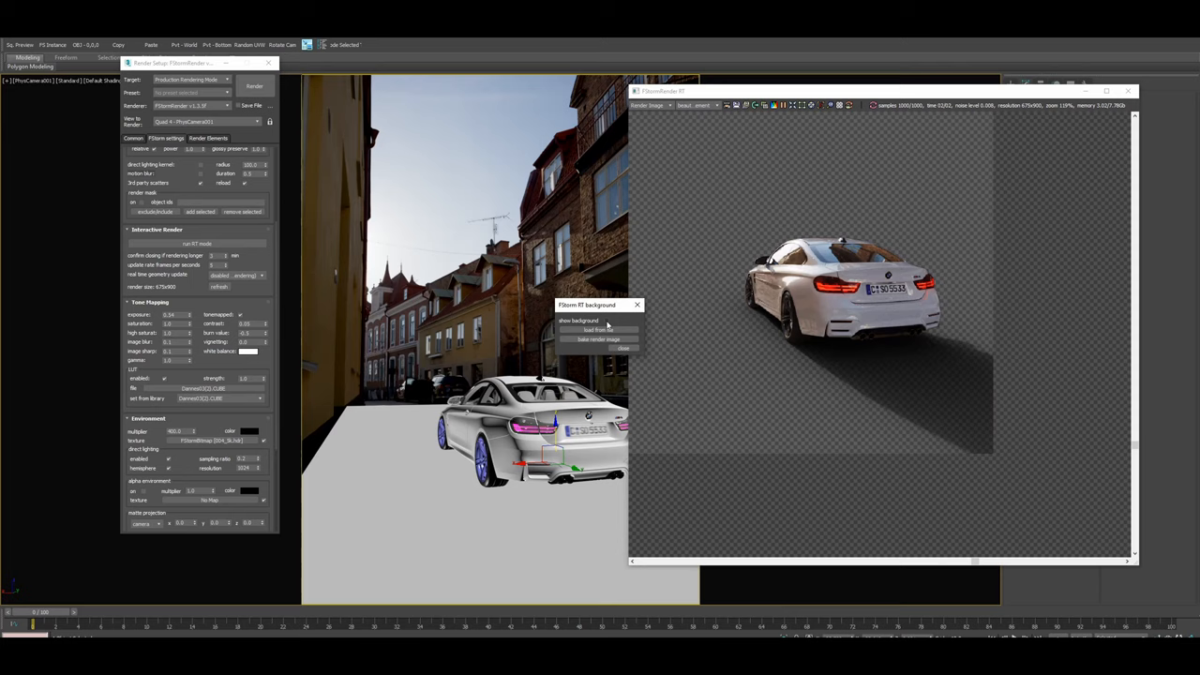
Load the street backplate as the FStorm RT render background
click(580, 321)
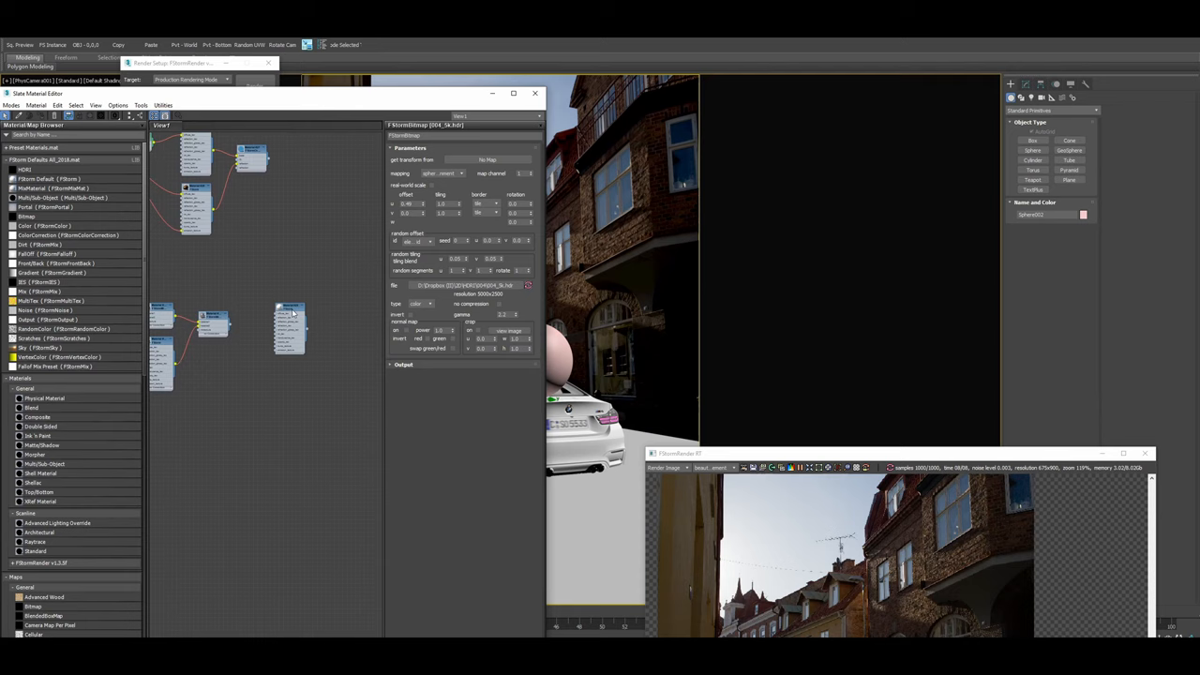
Select the HDRI bitmap map node in the Slate Material Editor
click(291, 319)
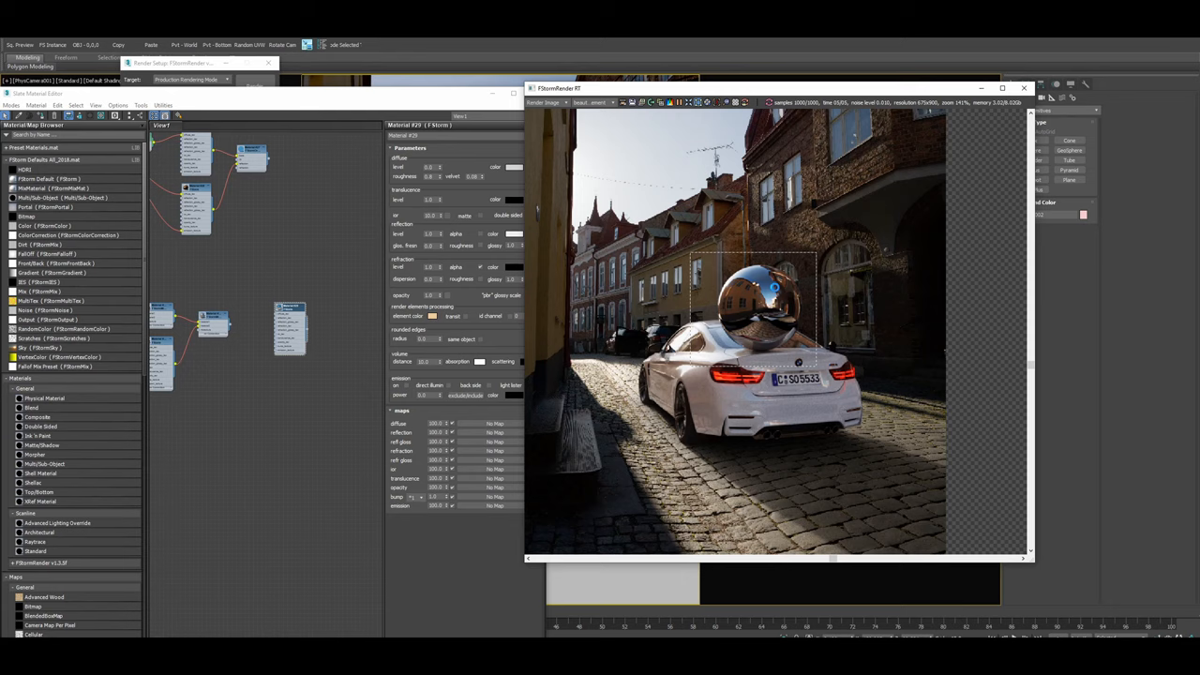
mouse_move(858, 295)
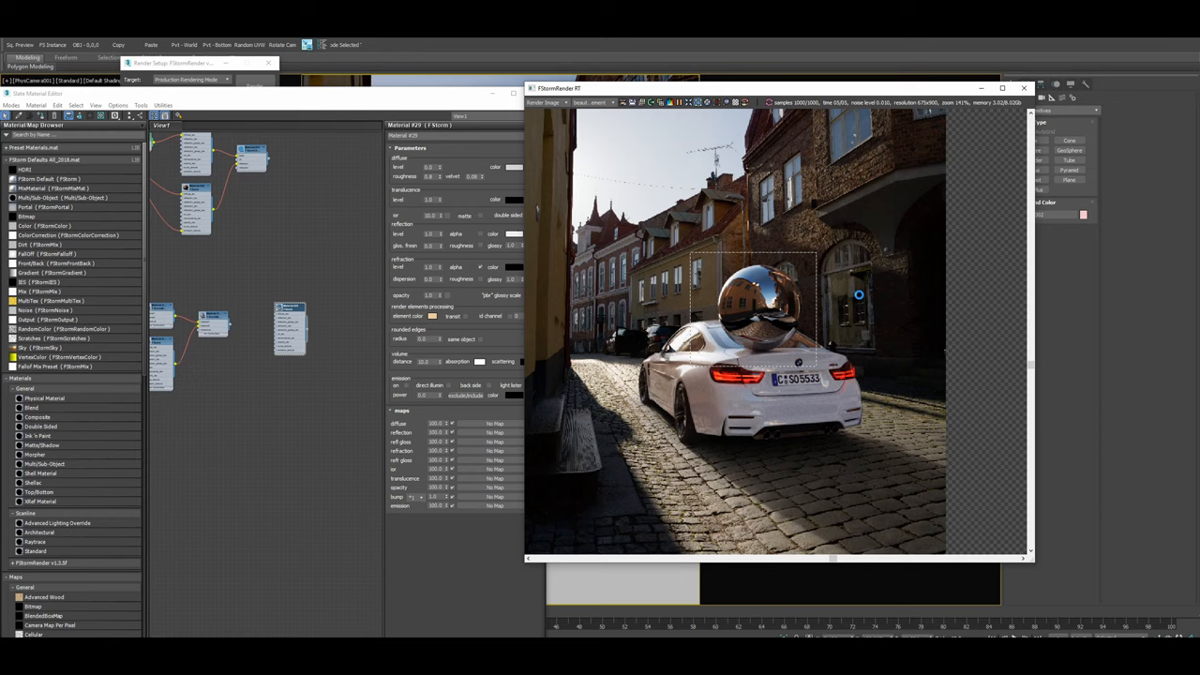
mouse_move(948, 379)
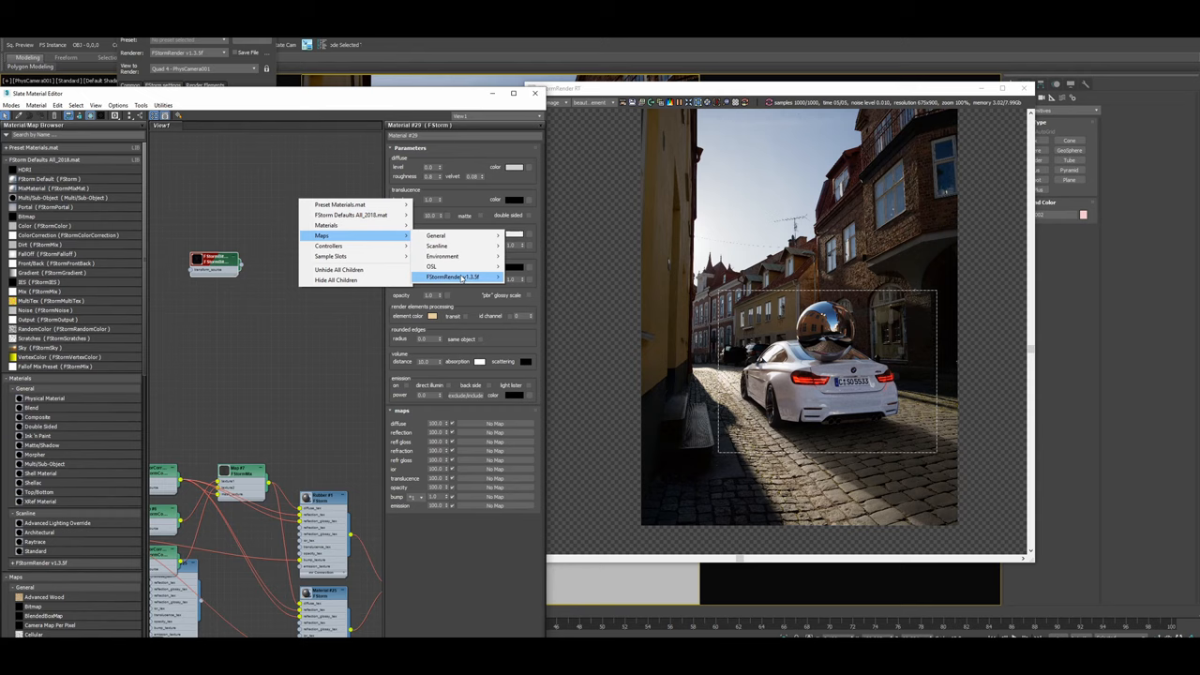
Add an FStormColorCorrection map with the FStormBitmap HDRI as its input, and set it as the environment texture
click(457, 278)
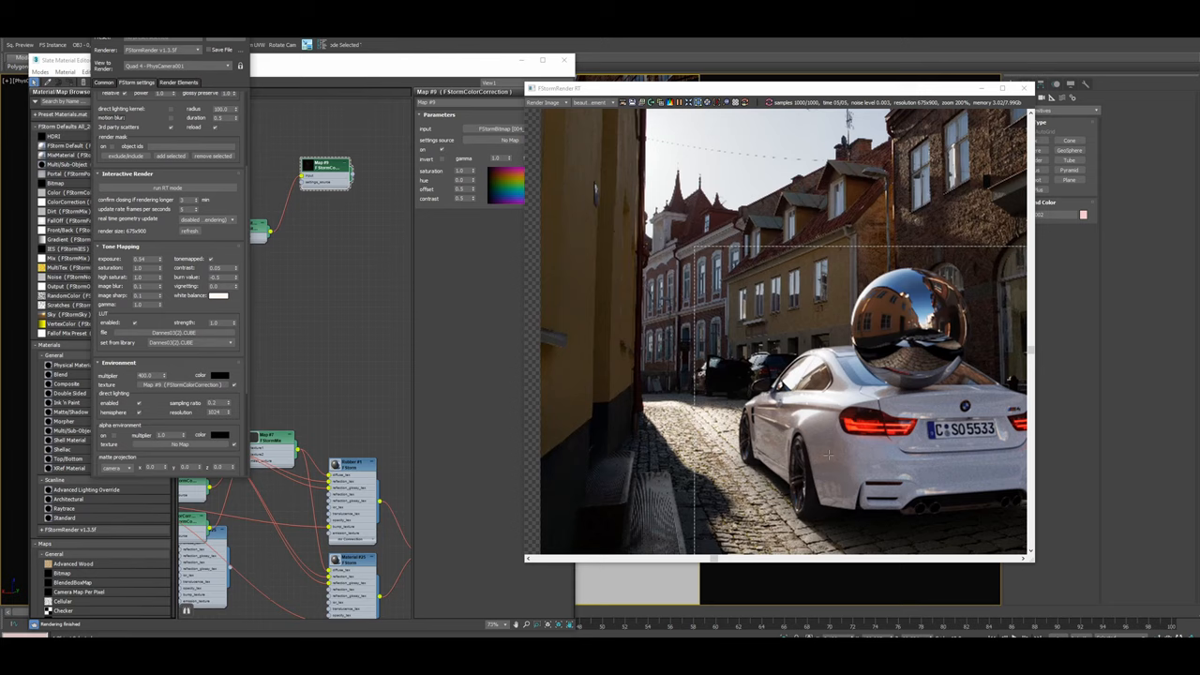
Set the Tone Mapping white balance to the warm off-white FFFBF0
click(217, 296)
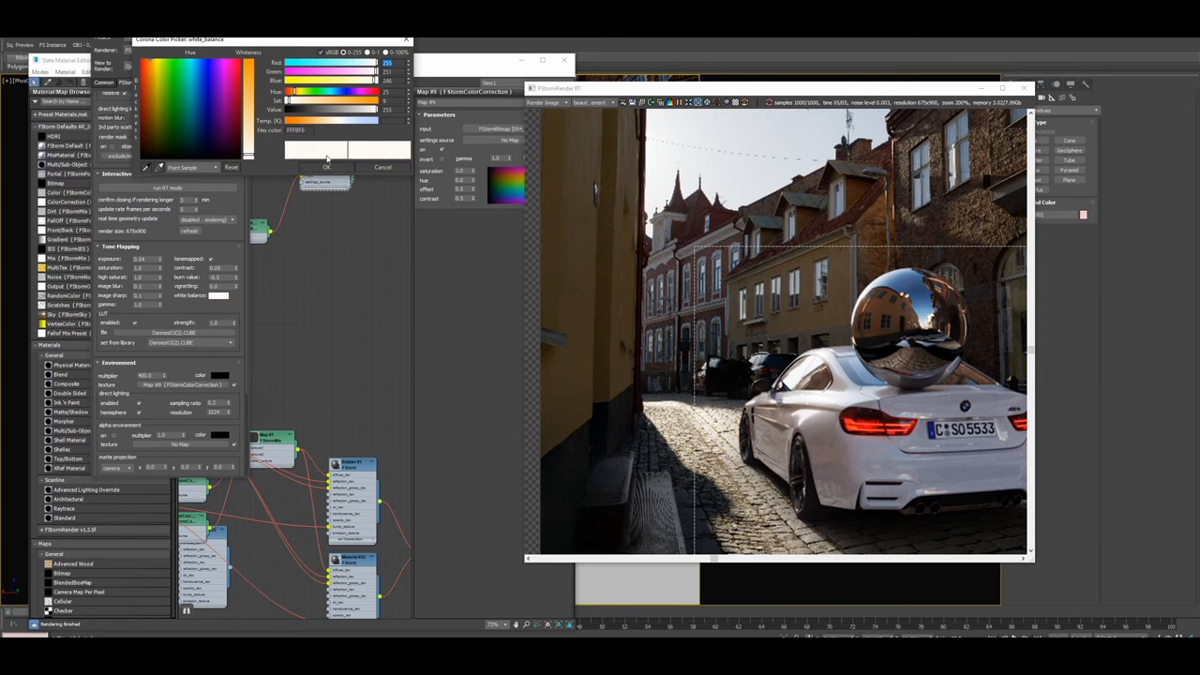
click(327, 166)
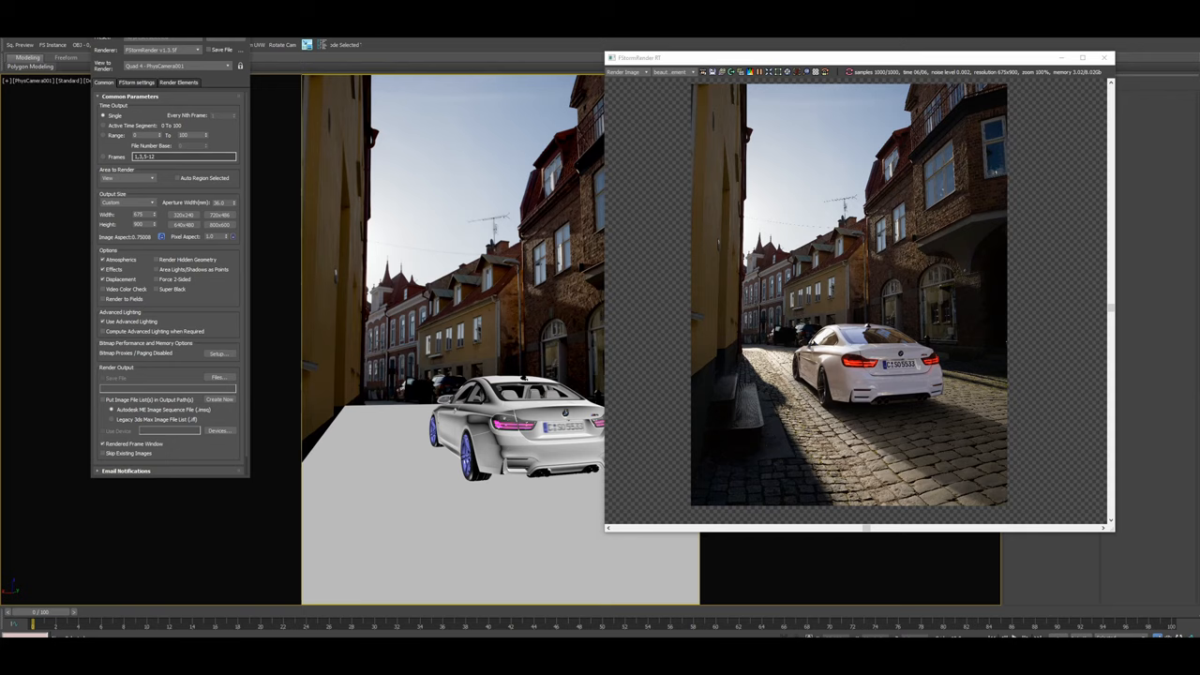
Check the FStorm settings, then review the 4500×6000 output size on the Common tab
triple_click(138, 225)
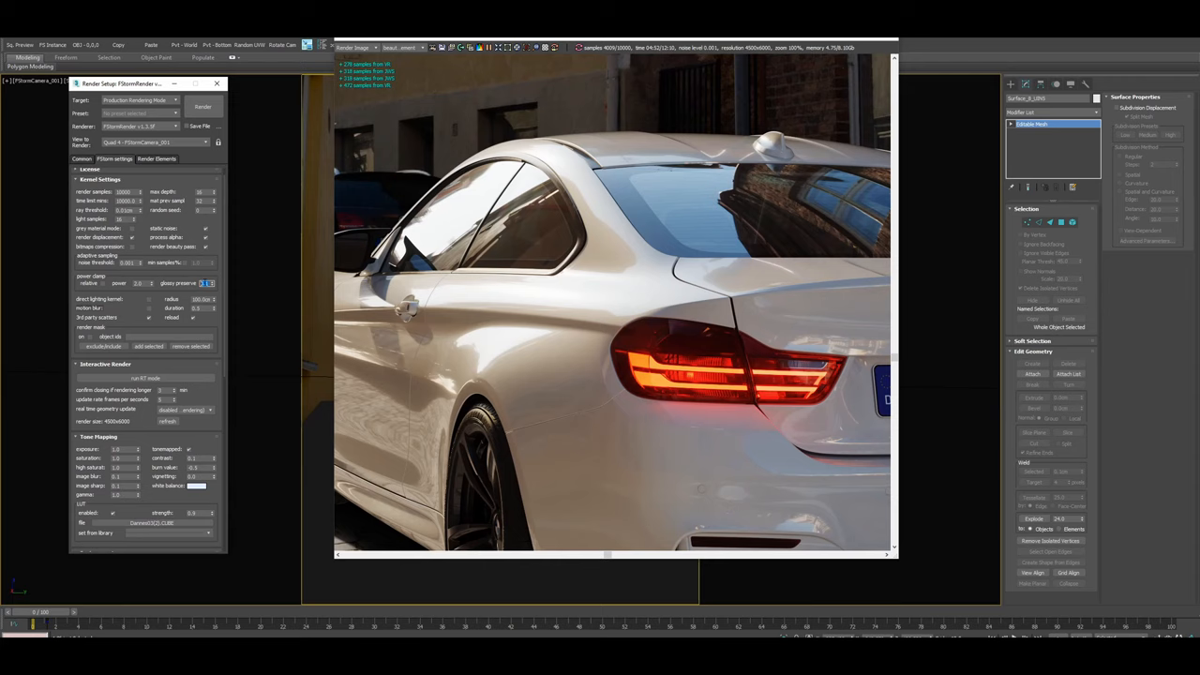
click(81, 158)
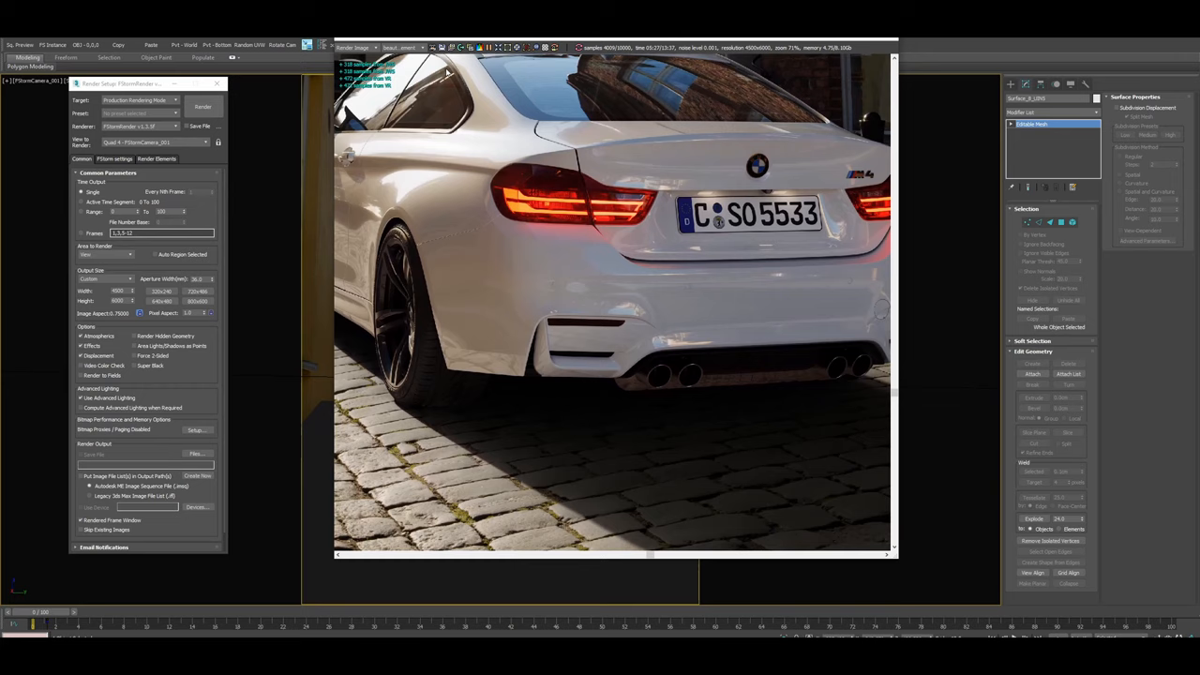
Save the finished BMW render with its shadow on transparency
click(197, 453)
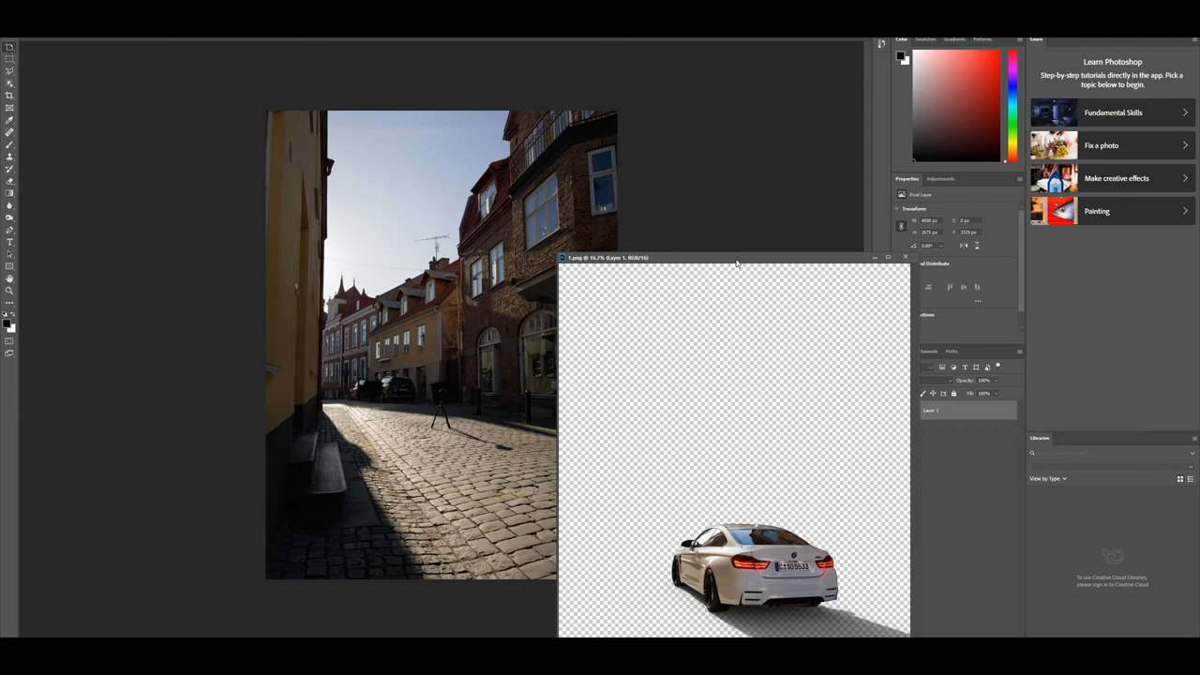
Drag the BMW render layer into the cobblestone street backplate document
drag(736, 258, 614, 299)
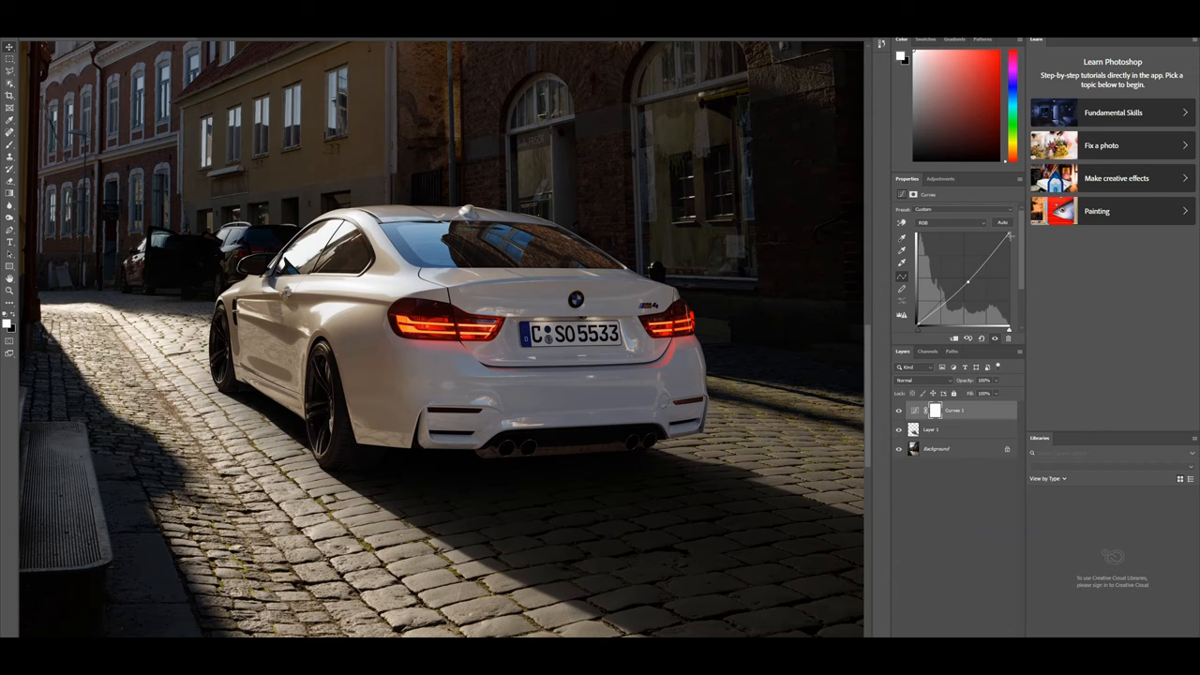
Clip the Curves layer, invert its mask and paint shadows around the car
click(935, 409)
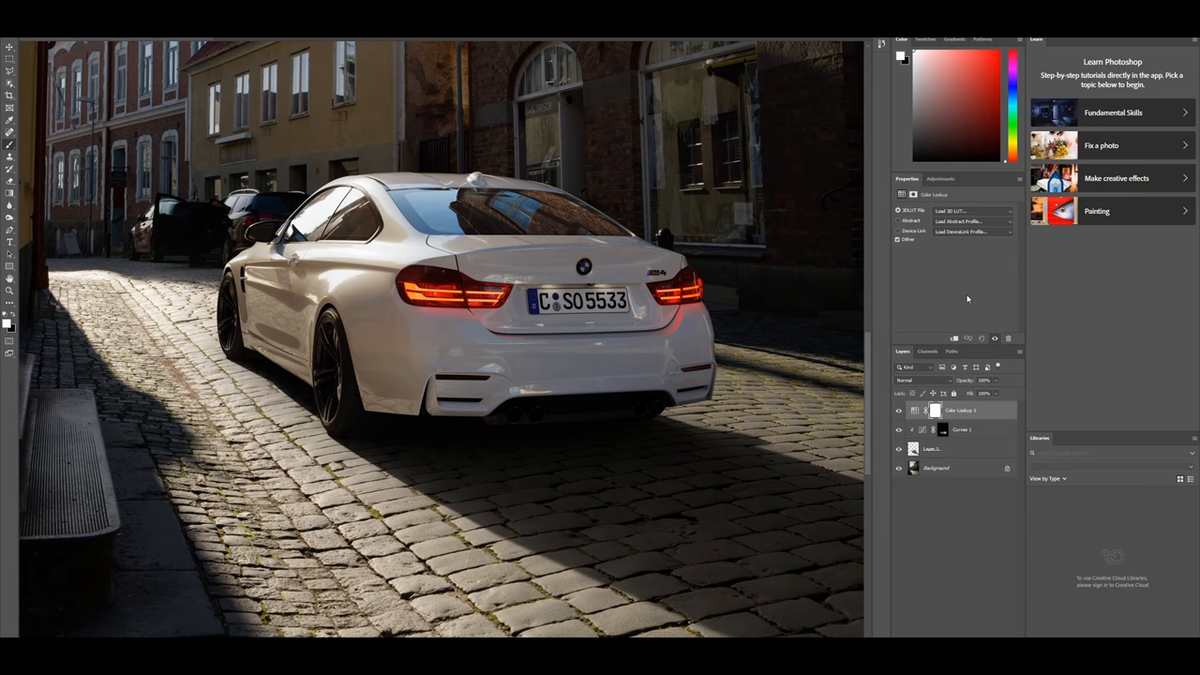
Load filmstock_50.3dl as the Color Lookup 3DLUT, then check and close Image Size
click(972, 209)
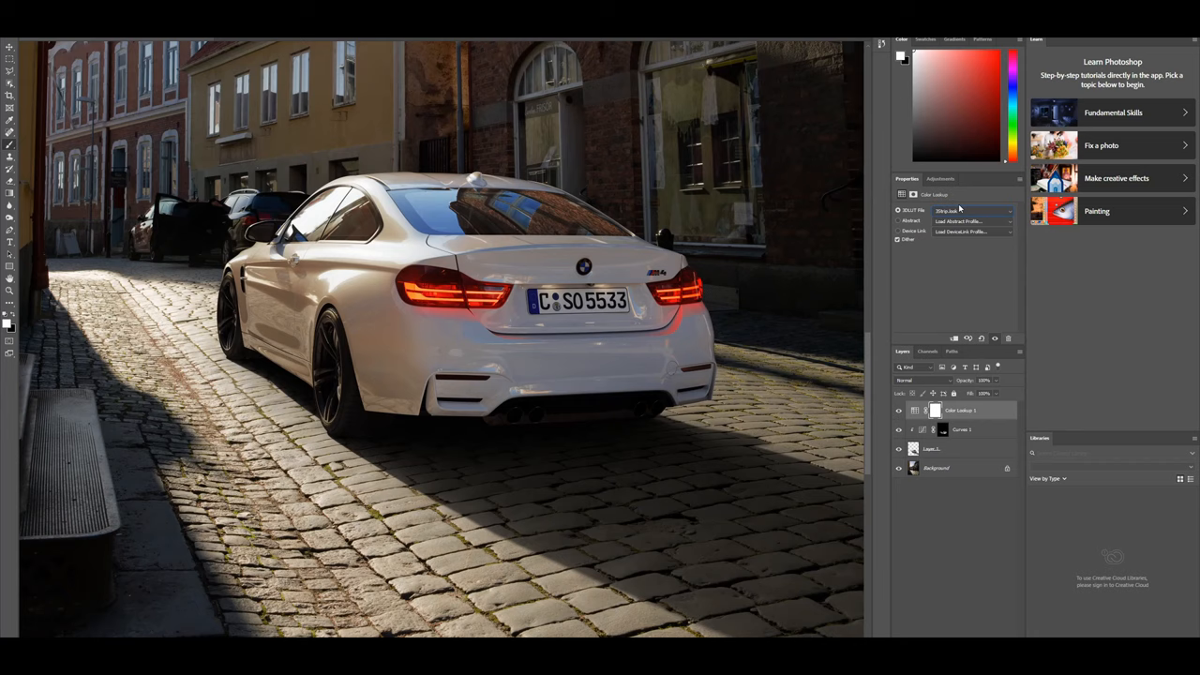
click(966, 210)
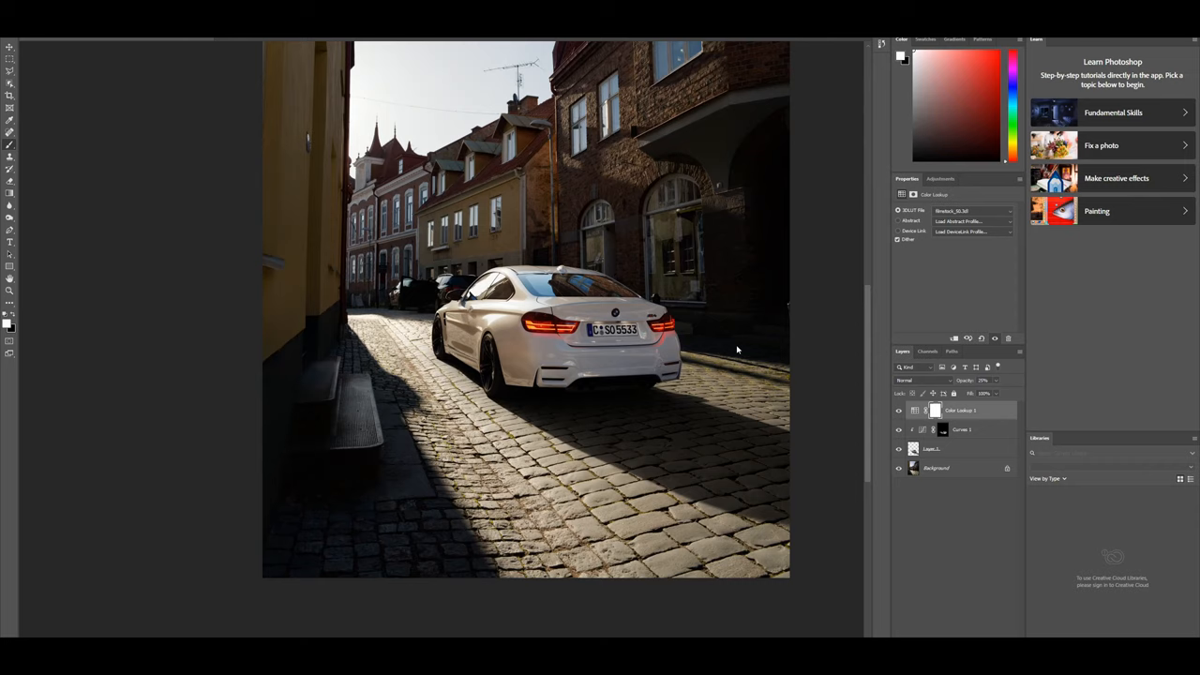
click(972, 210)
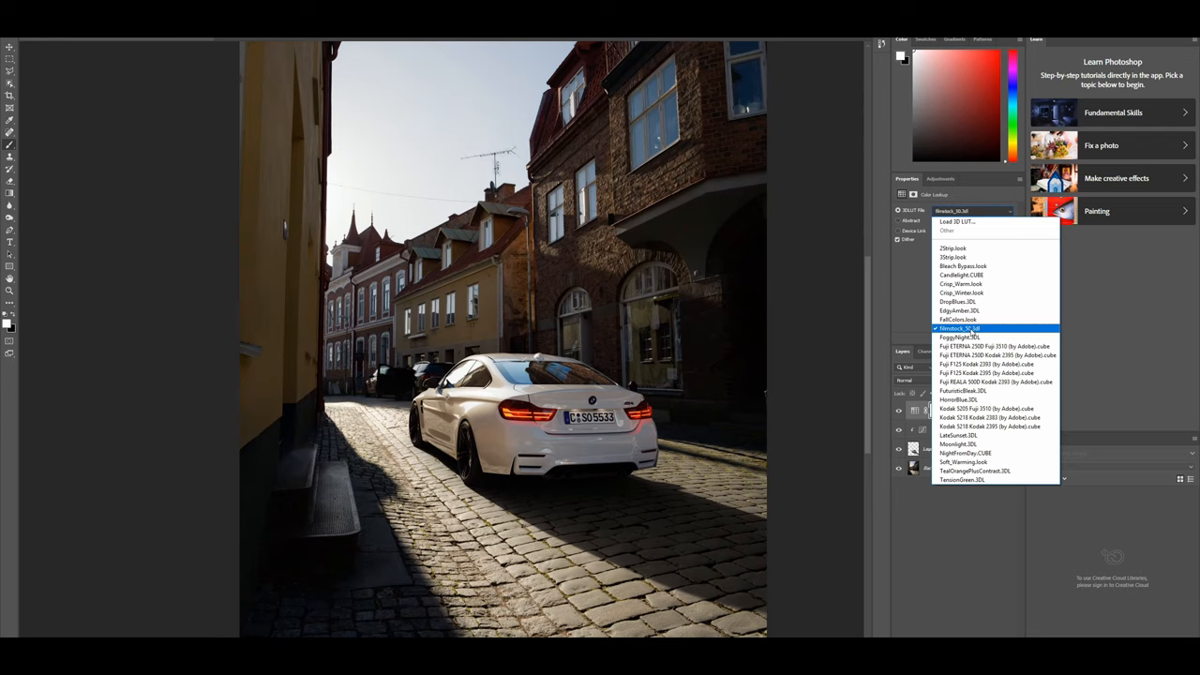
click(957, 328)
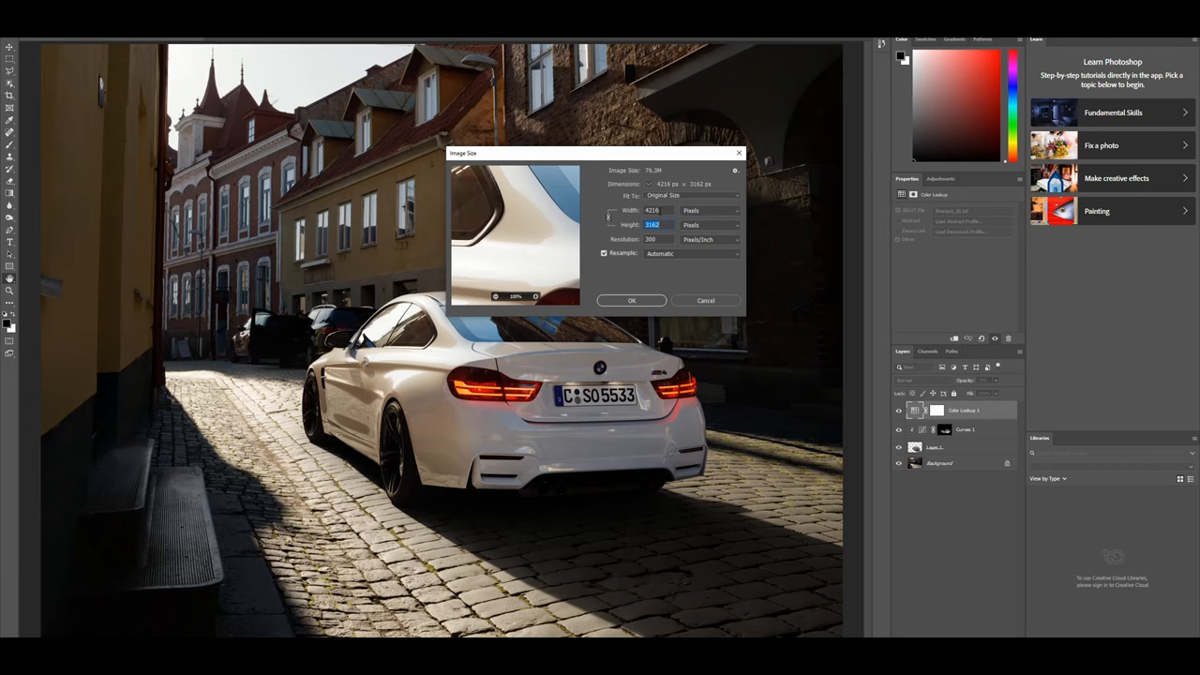
click(631, 300)
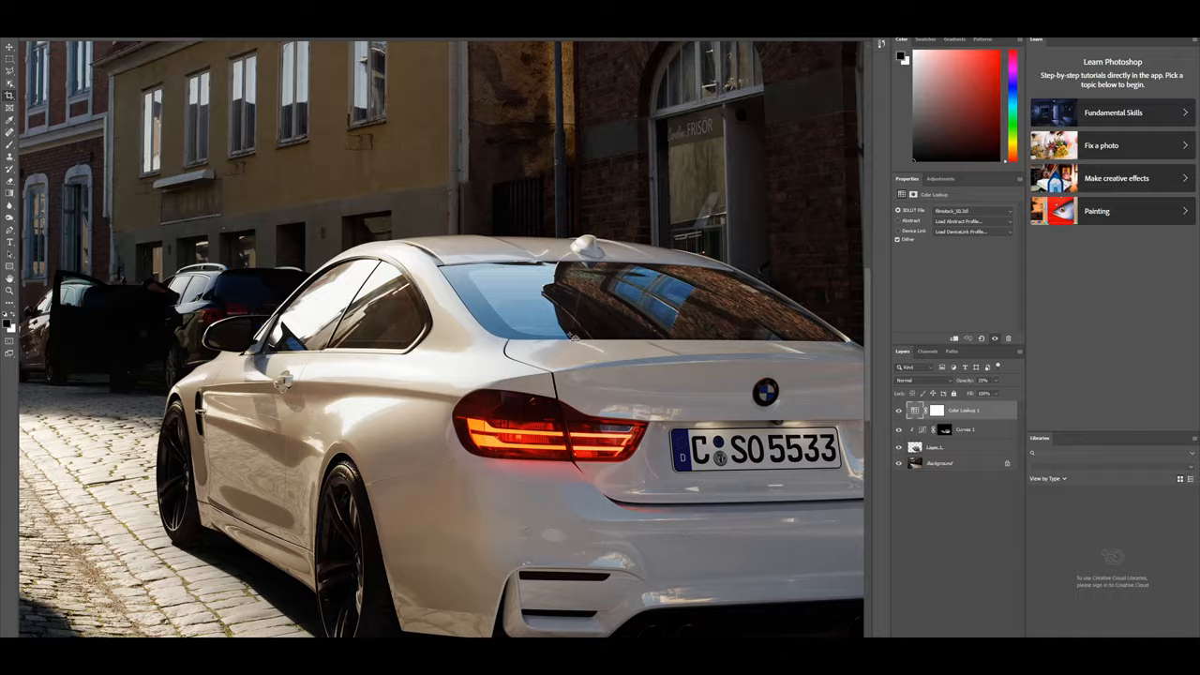